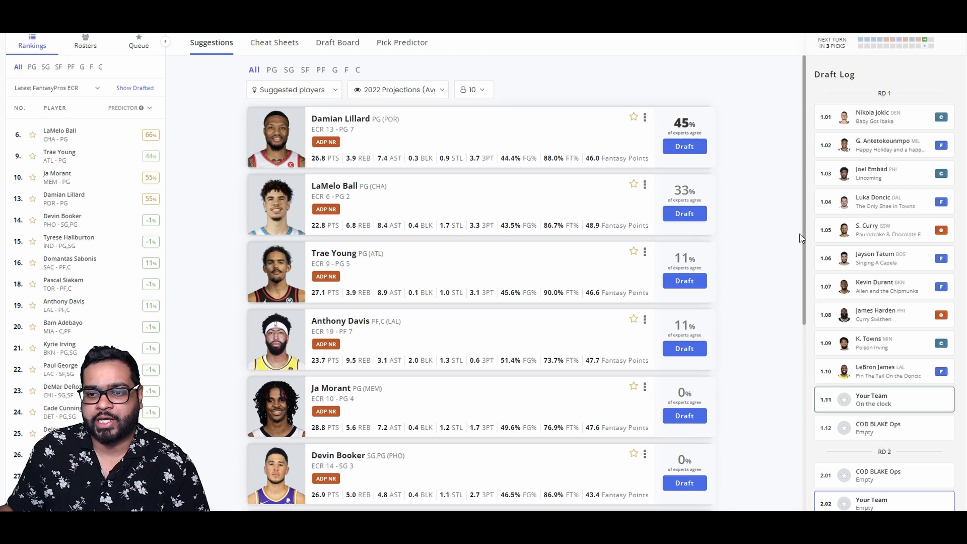
mouse_move(783, 347)
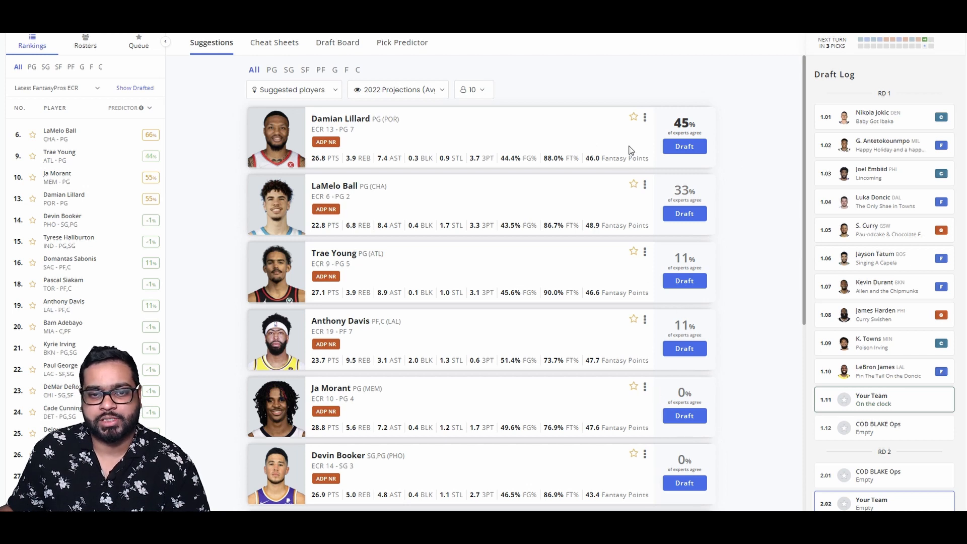
mouse_move(589, 379)
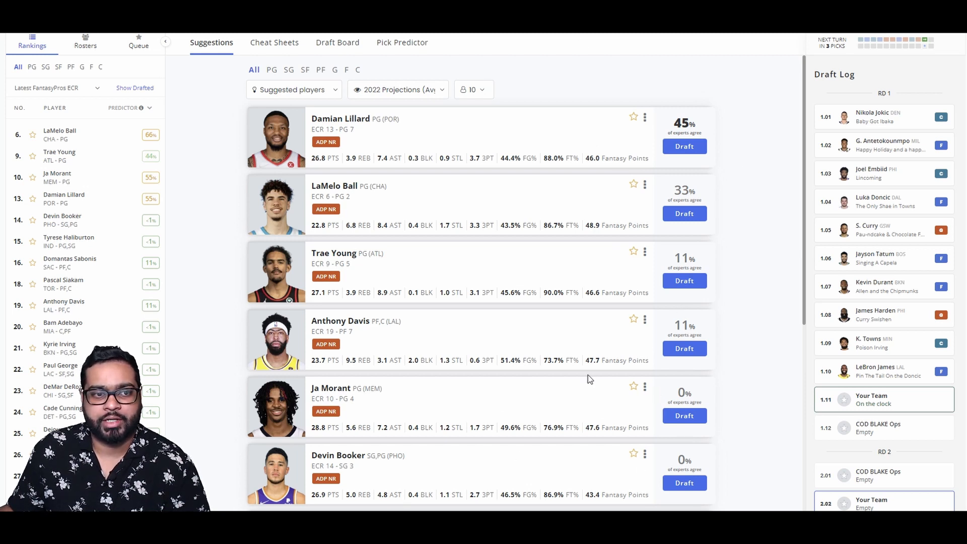
mouse_move(644, 240)
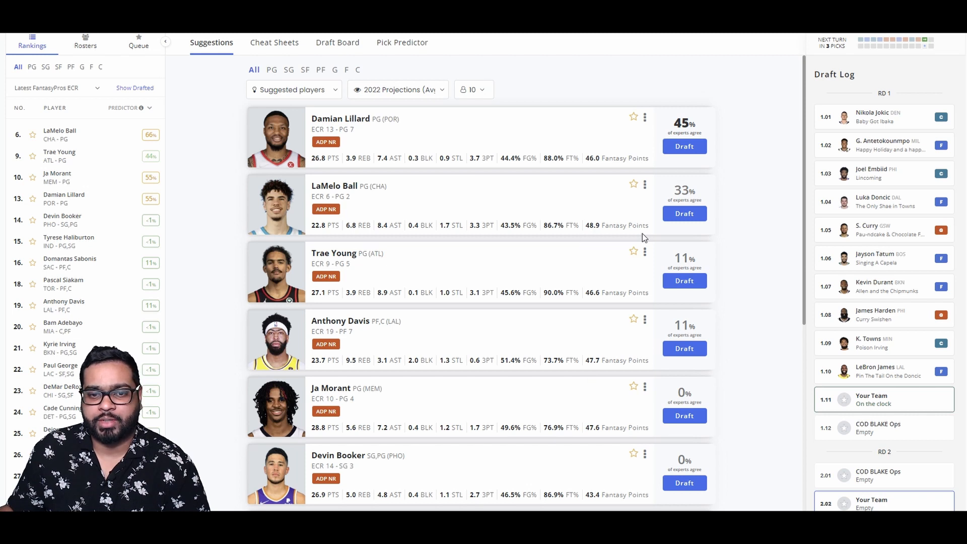
mouse_move(786, 234)
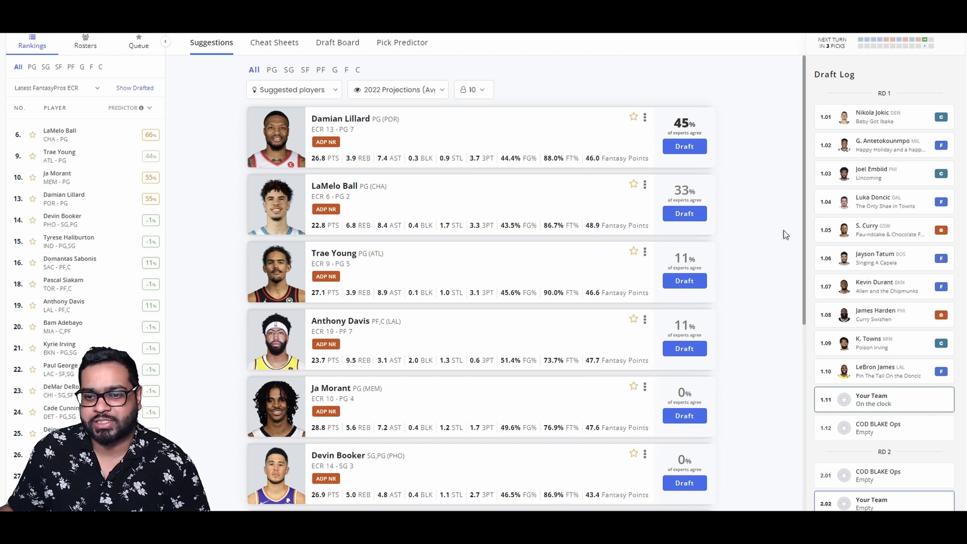
mouse_move(707, 246)
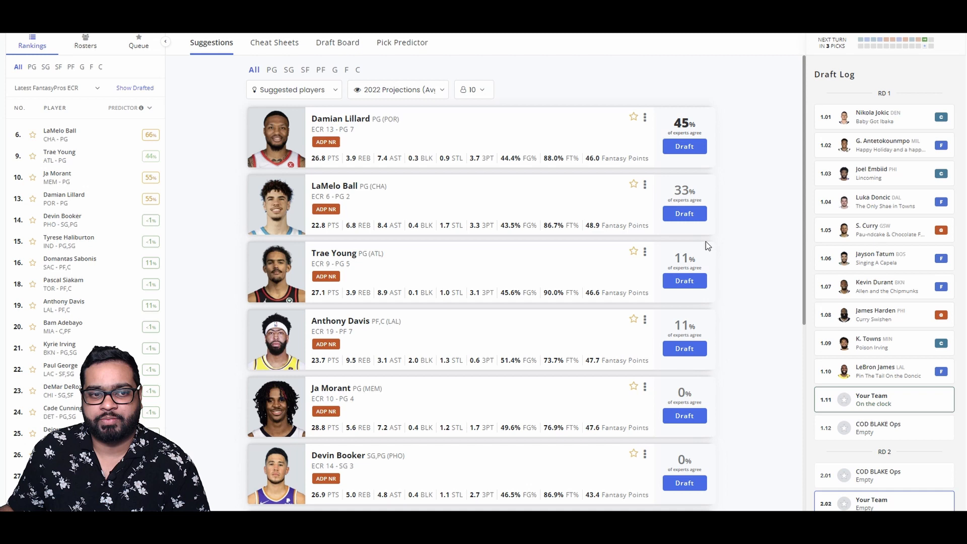
mouse_move(541, 205)
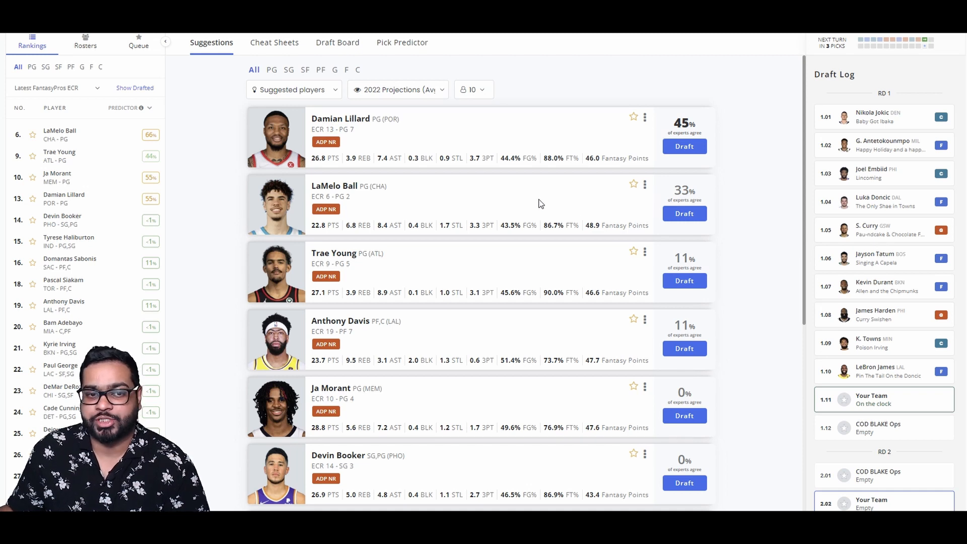
mouse_move(350, 240)
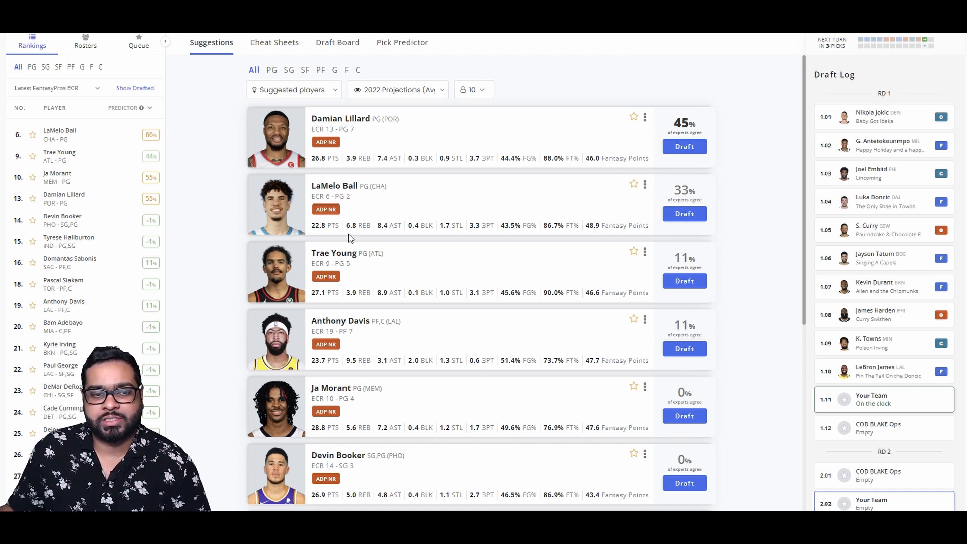
mouse_move(401, 243)
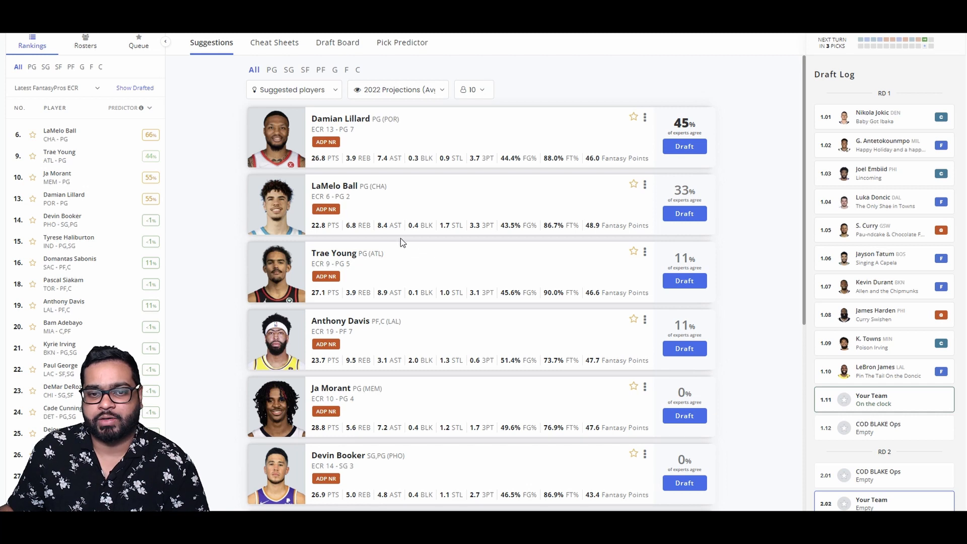
mouse_move(523, 205)
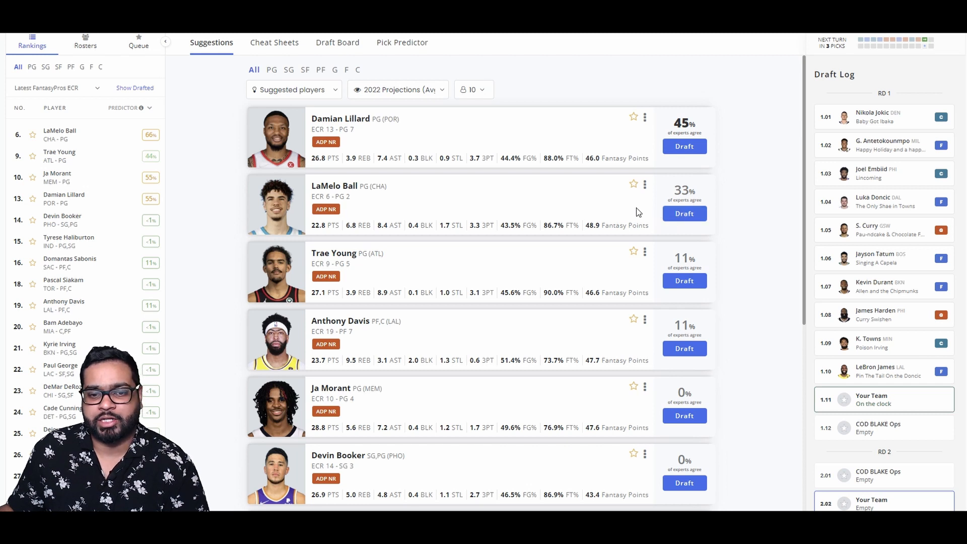
mouse_move(622, 424)
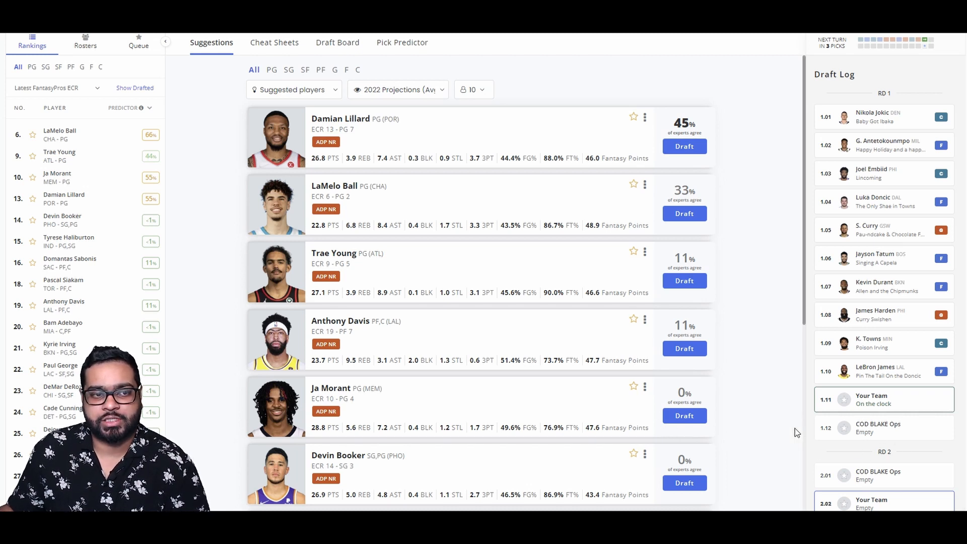
mouse_move(621, 278)
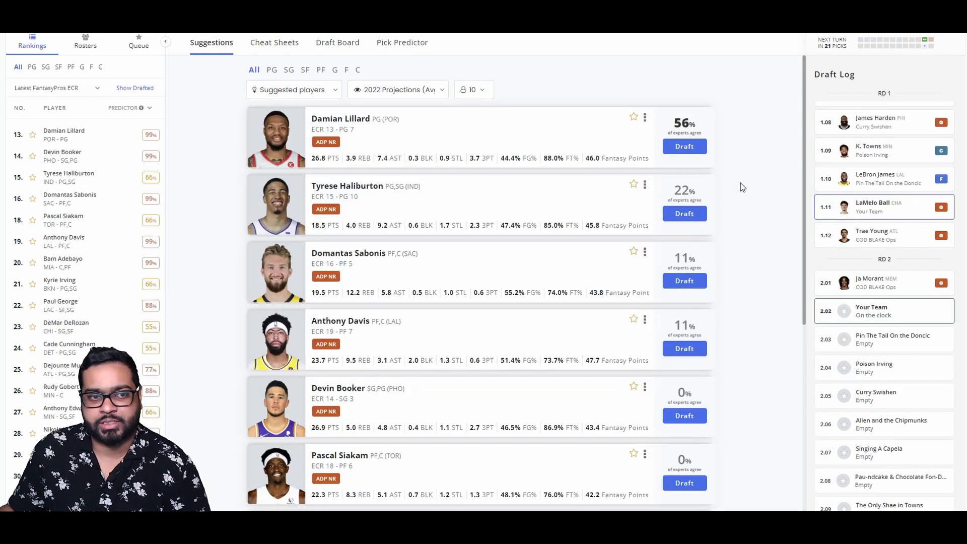
mouse_move(693, 128)
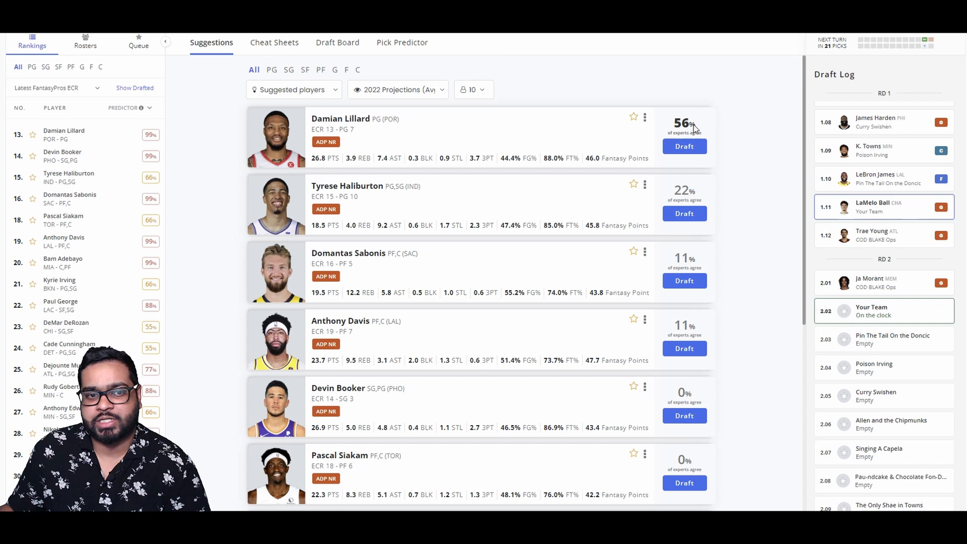
mouse_move(594, 205)
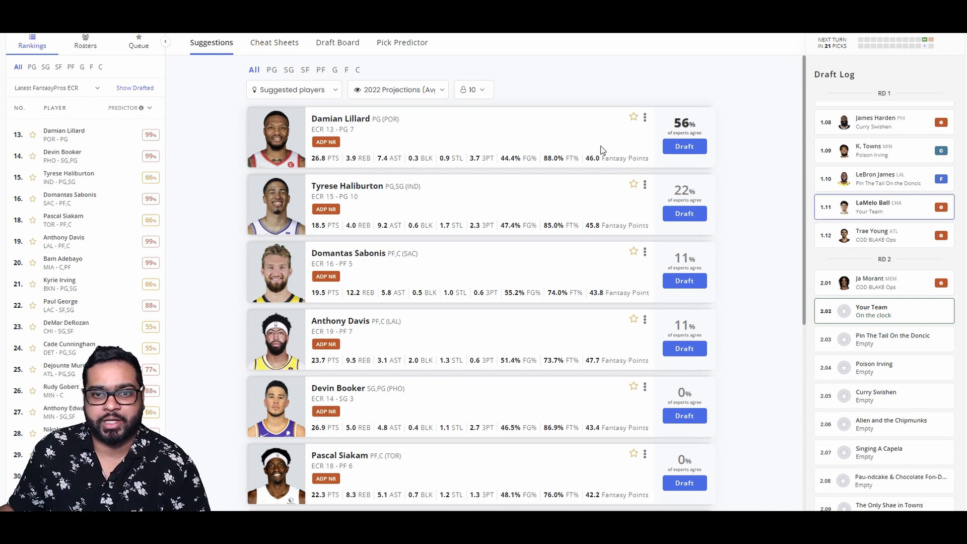
mouse_move(705, 168)
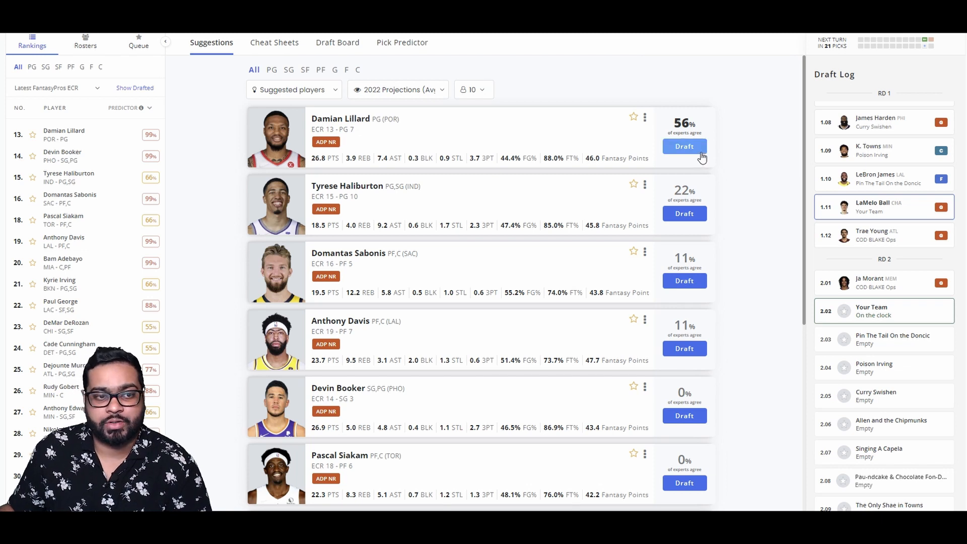
Step: Draft Damian Lillard for Your Team at pick 2.02
click(684, 146)
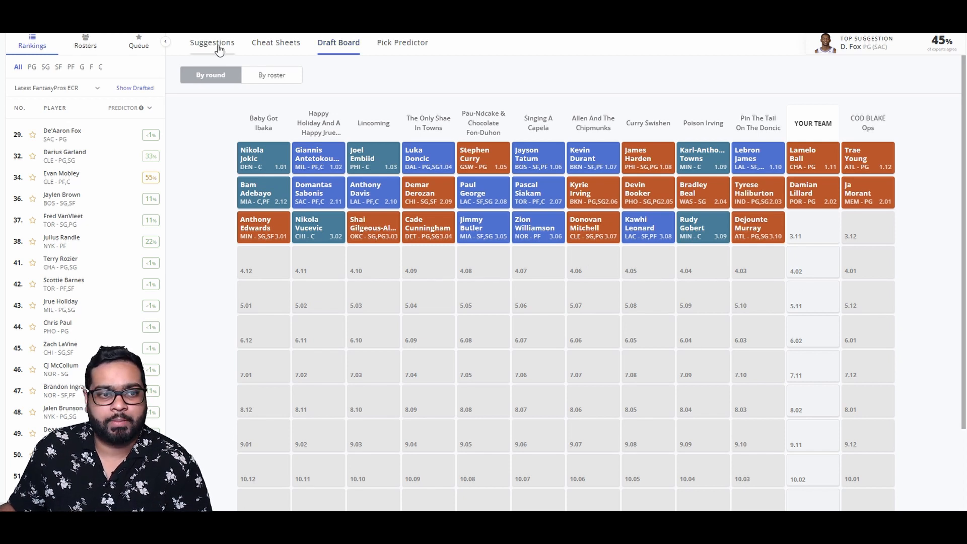
Step: From the suggested players, draft Fred VanVleet at pick 3.11
click(212, 43)
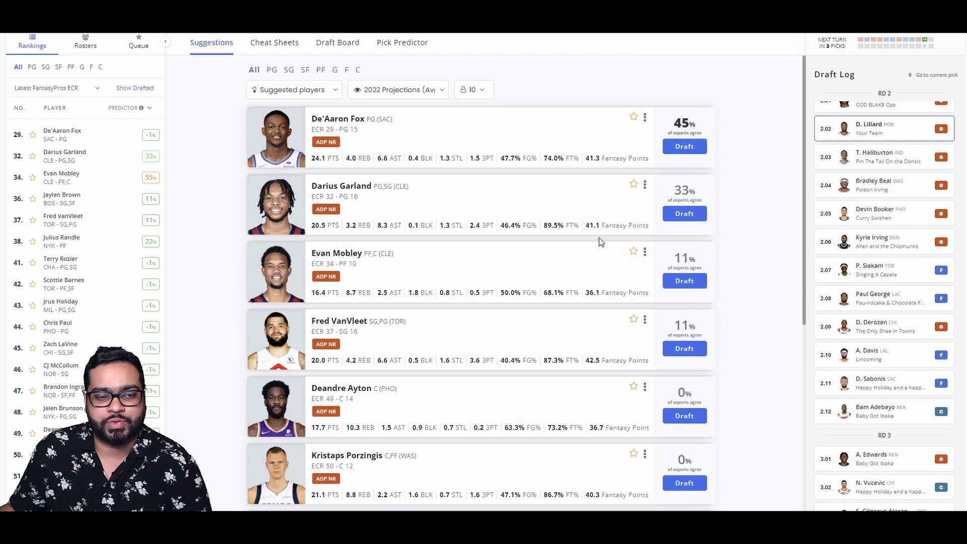
mouse_move(532, 152)
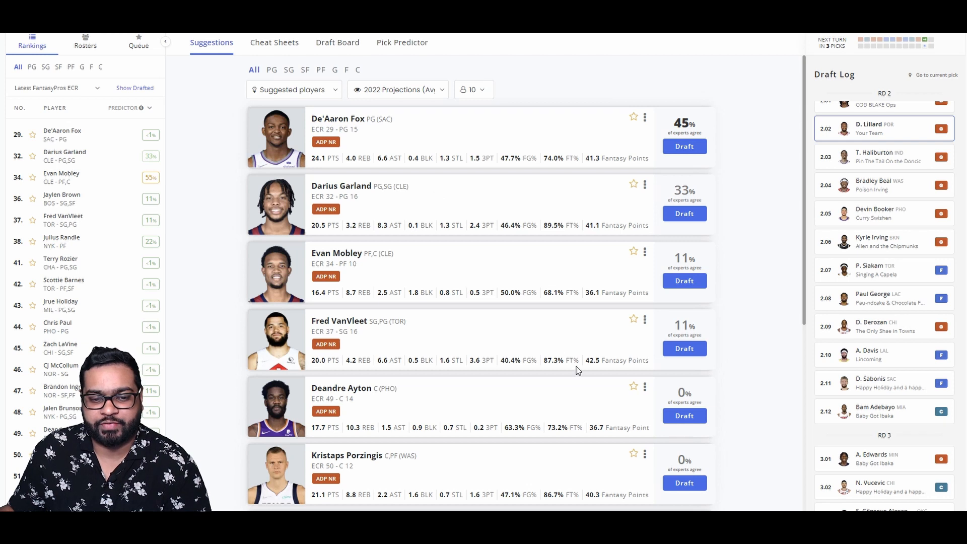
mouse_move(459, 314)
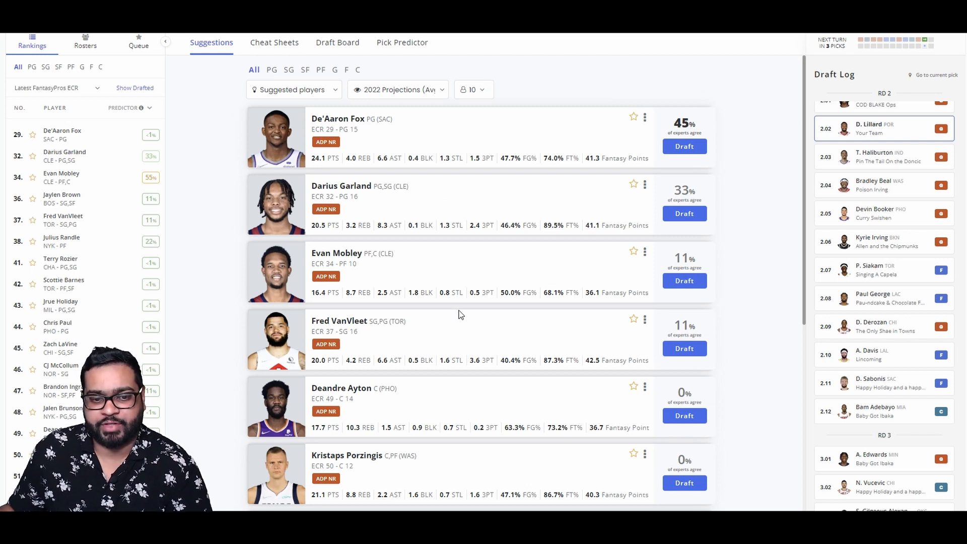
mouse_move(424, 375)
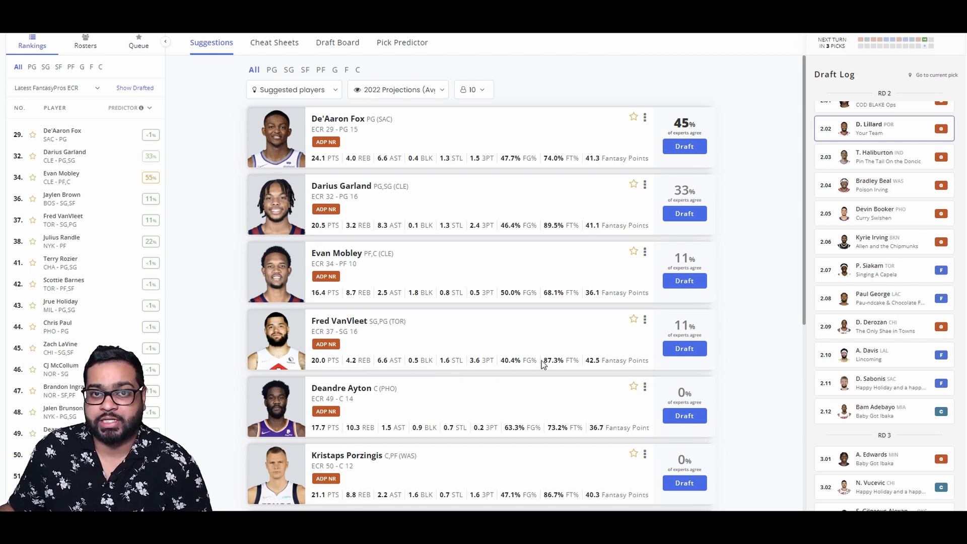
mouse_move(550, 352)
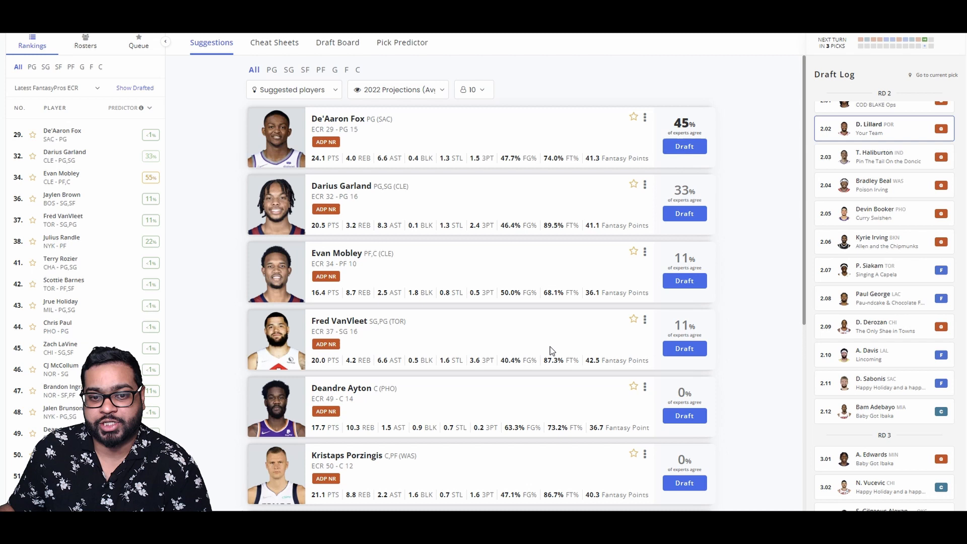
scroll(down, 3)
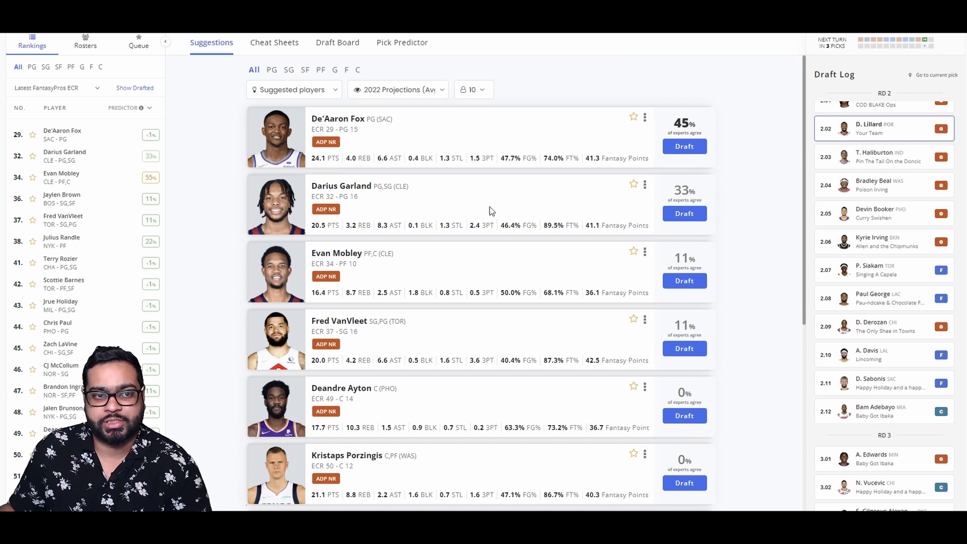
mouse_move(485, 127)
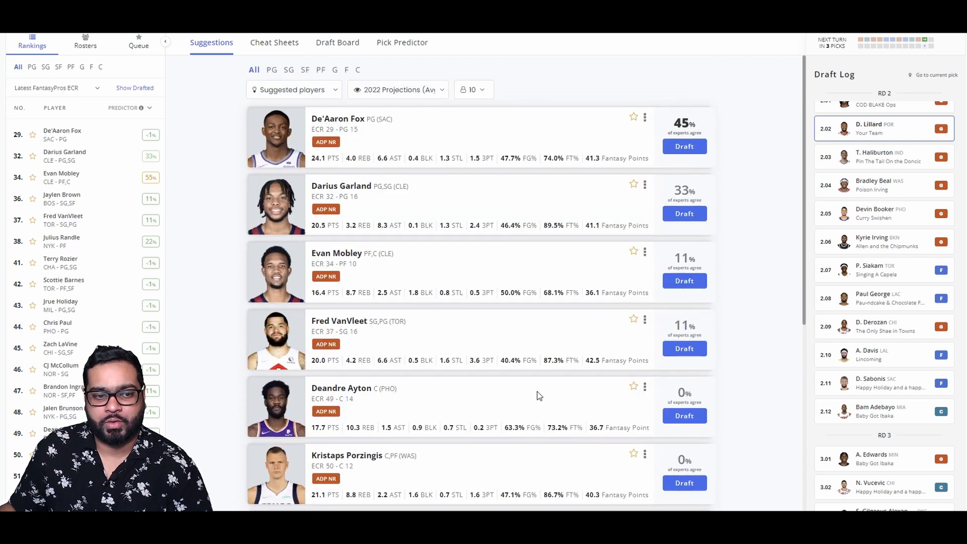
click(337, 42)
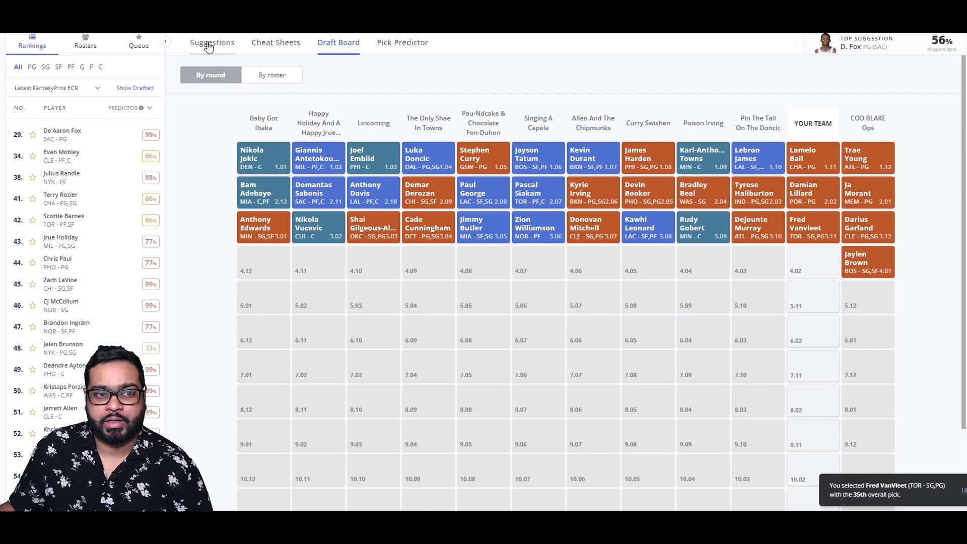
Step: From the suggested players, draft De'Aaron Fox at pick 4.02
click(211, 43)
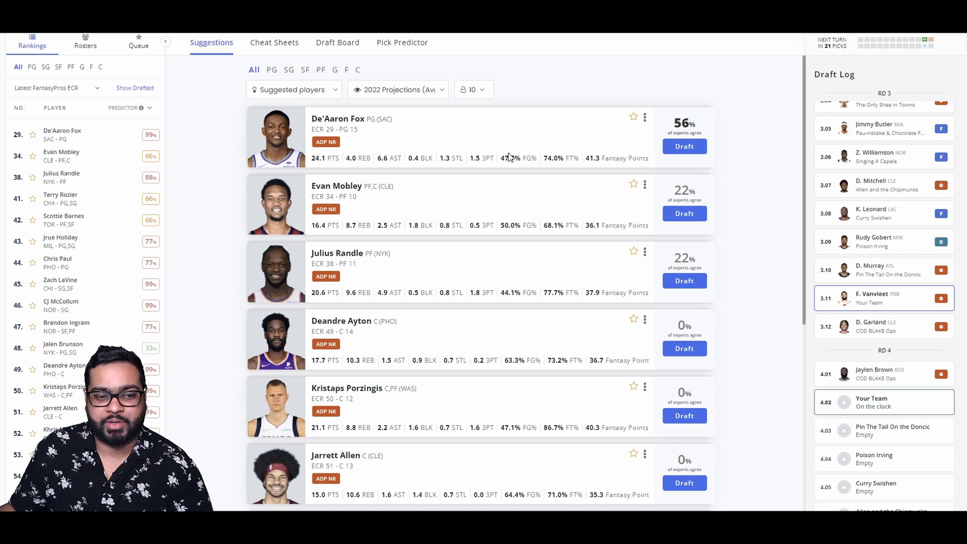
scroll(down, 3)
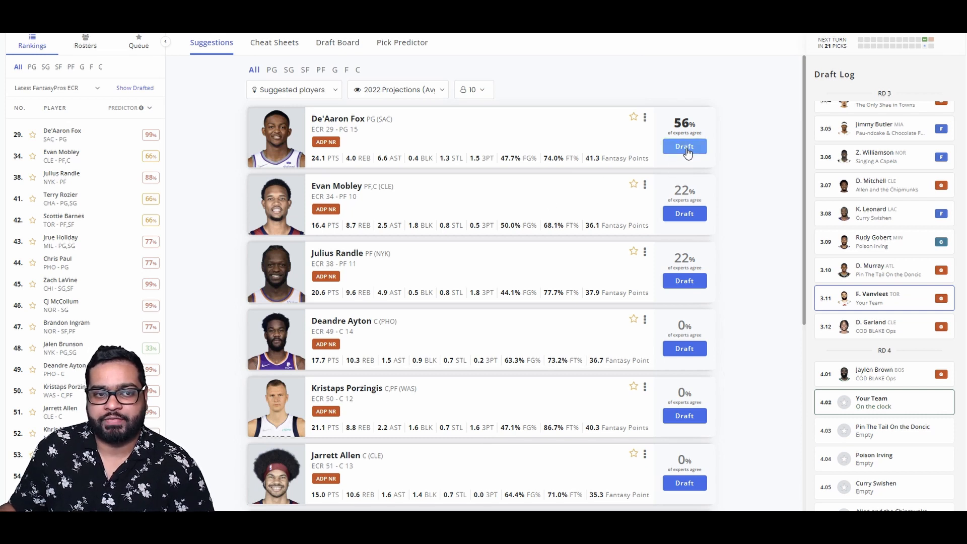
click(683, 146)
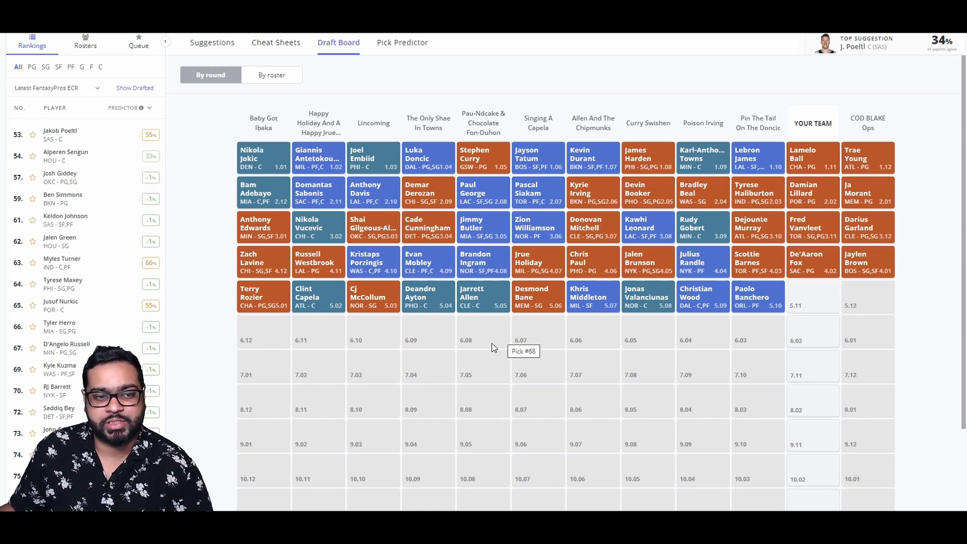
mouse_move(216, 344)
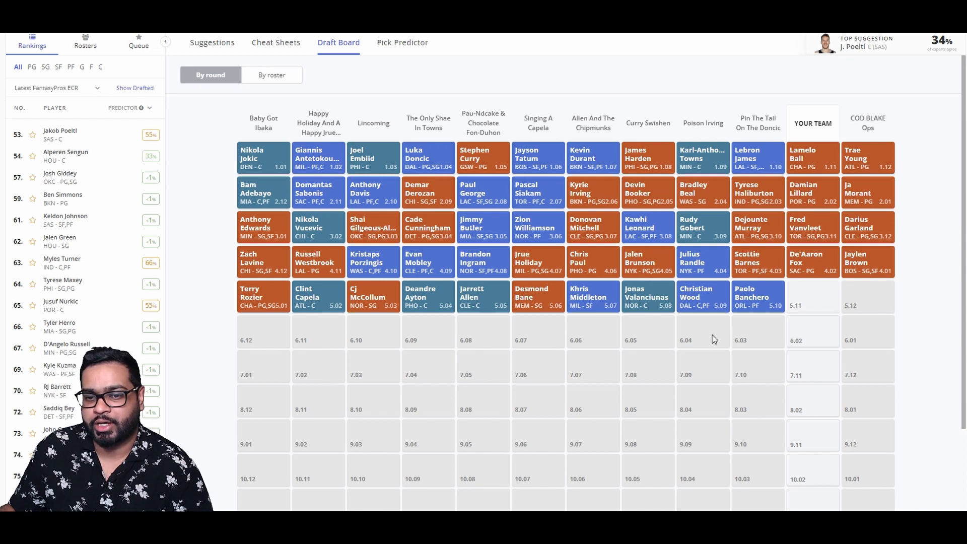
Step: From the suggestions, draft Jakob Poeltl at pick 5.11
click(212, 43)
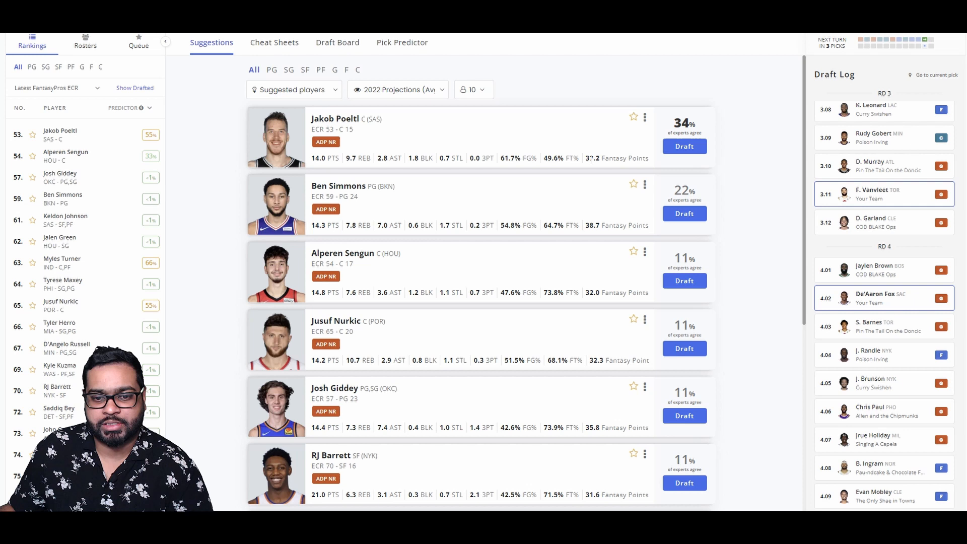
scroll(down, 3)
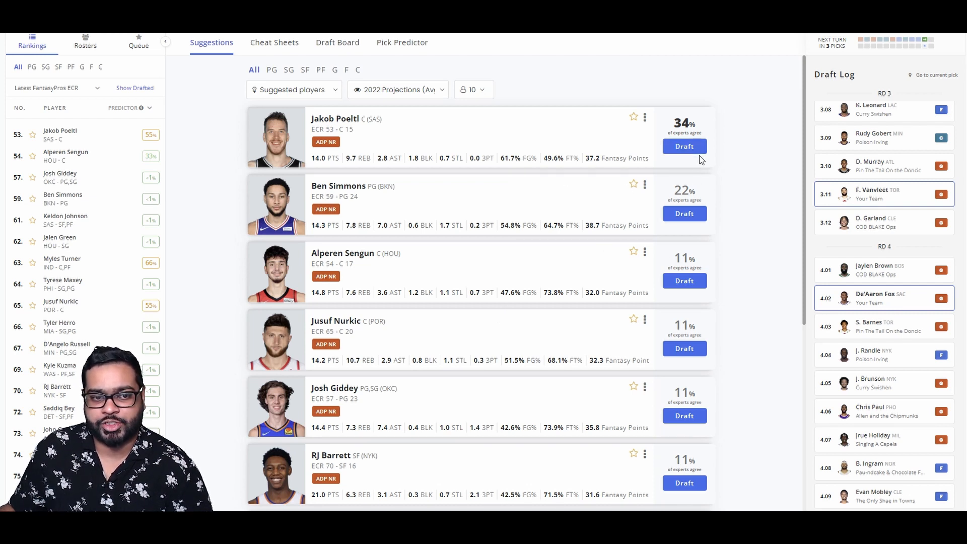
mouse_move(591, 322)
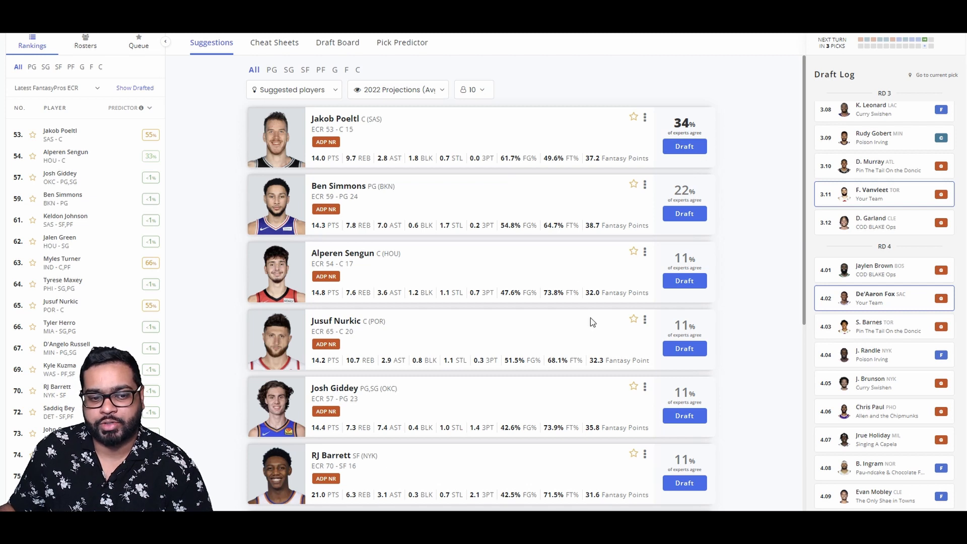
mouse_move(624, 125)
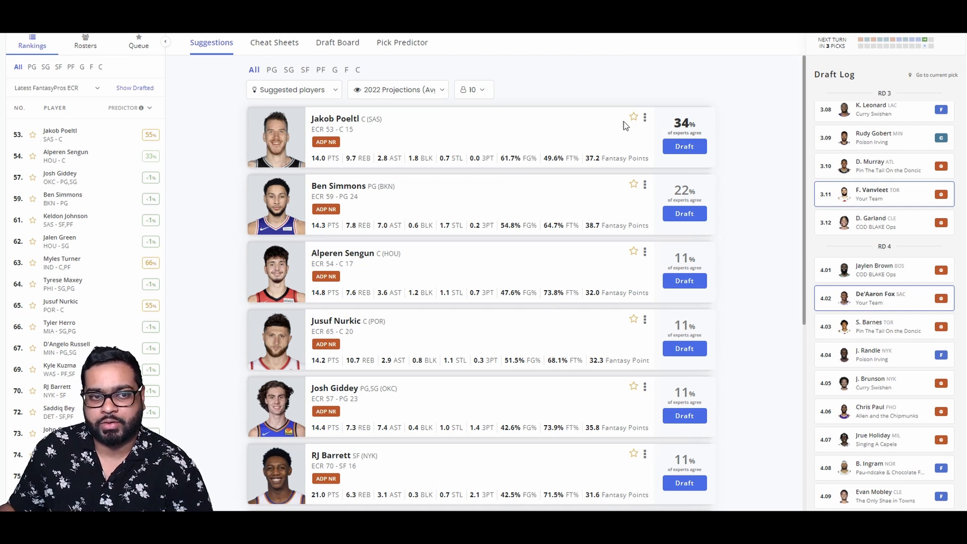
click(338, 43)
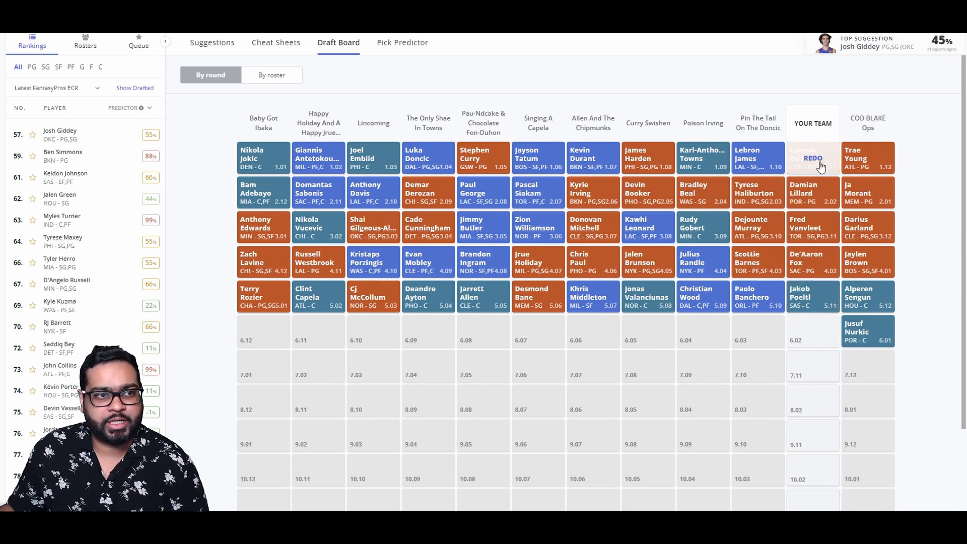
Step: Back in the suggestions, draft Myles Turner at pick 6.02
click(211, 42)
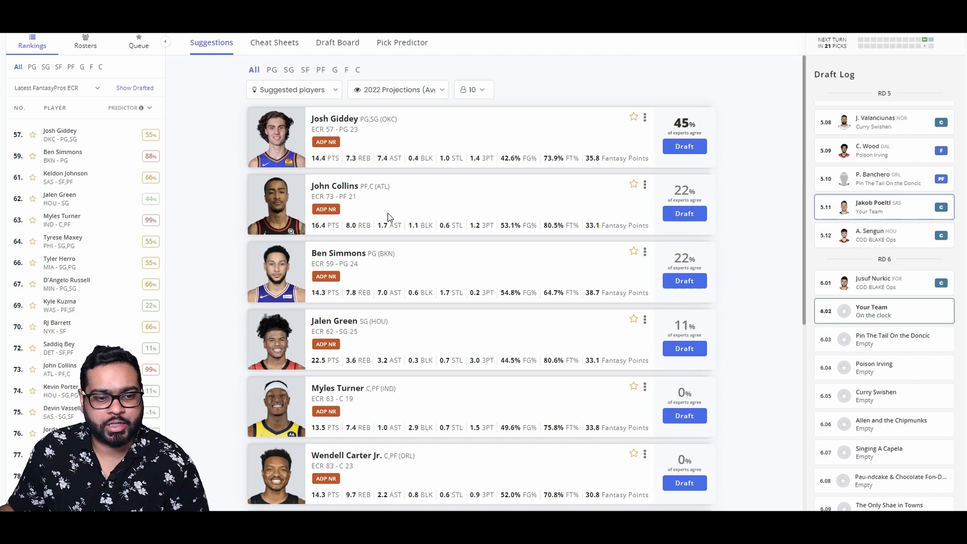
mouse_move(388, 218)
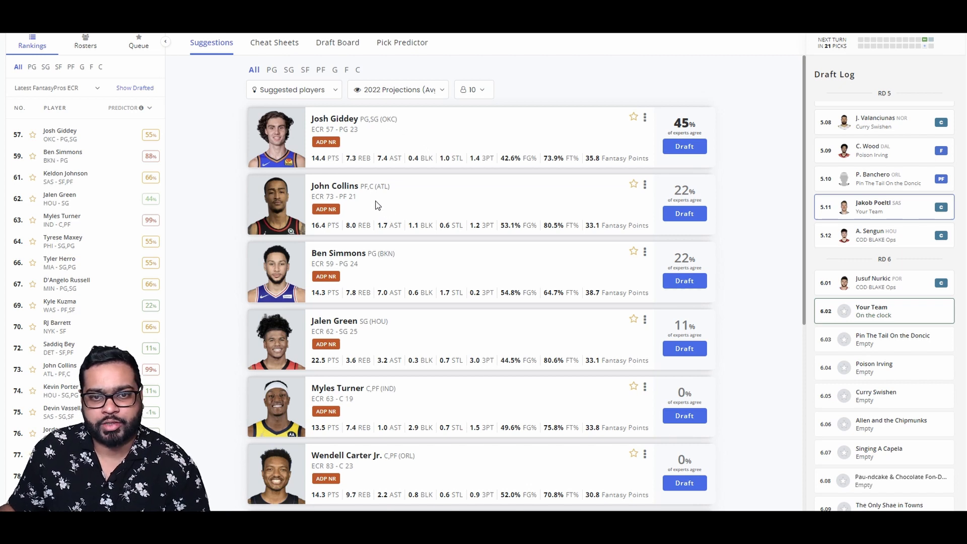
mouse_move(622, 198)
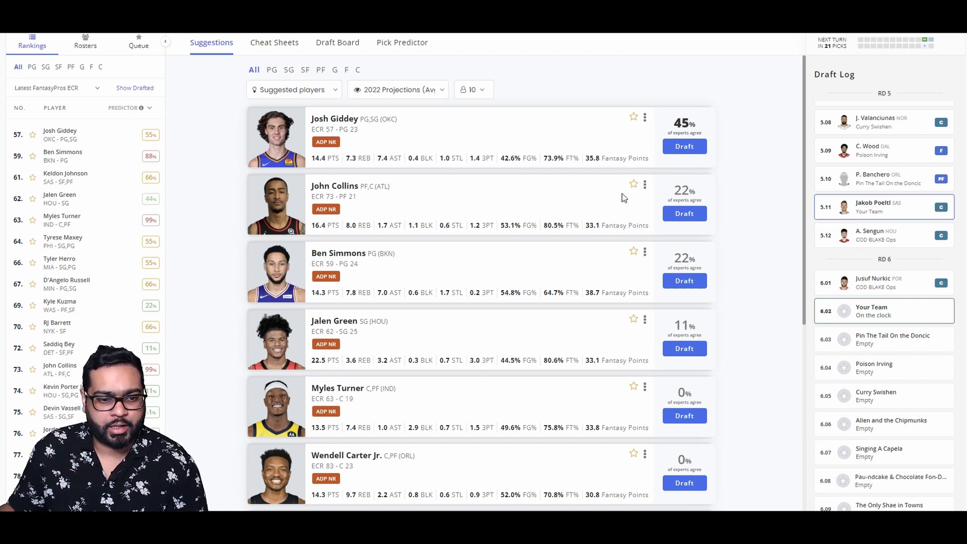
scroll(down, 3)
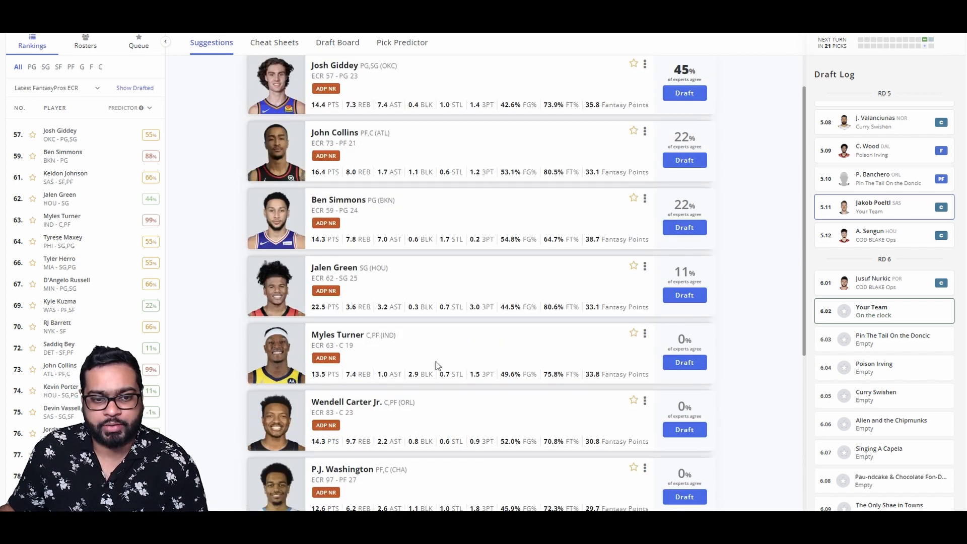
mouse_move(450, 357)
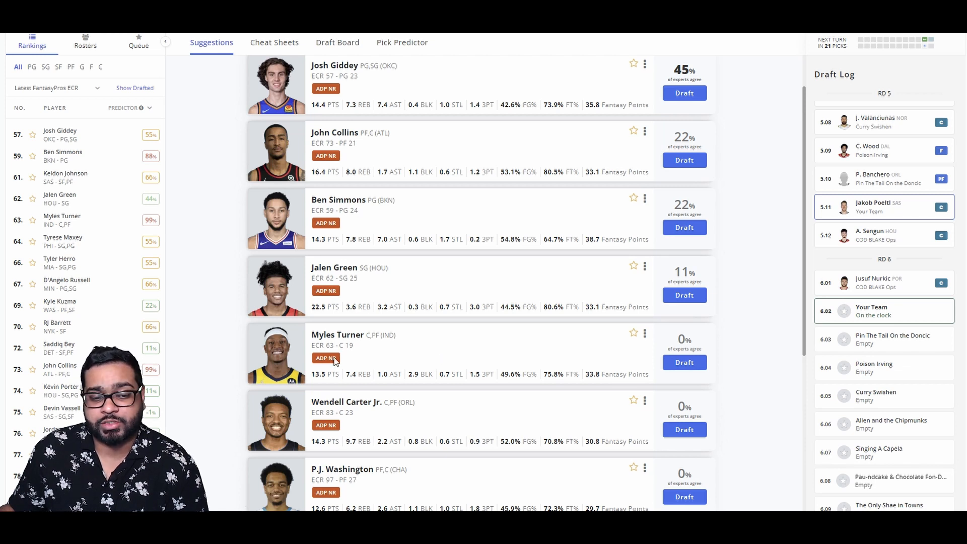
mouse_move(510, 412)
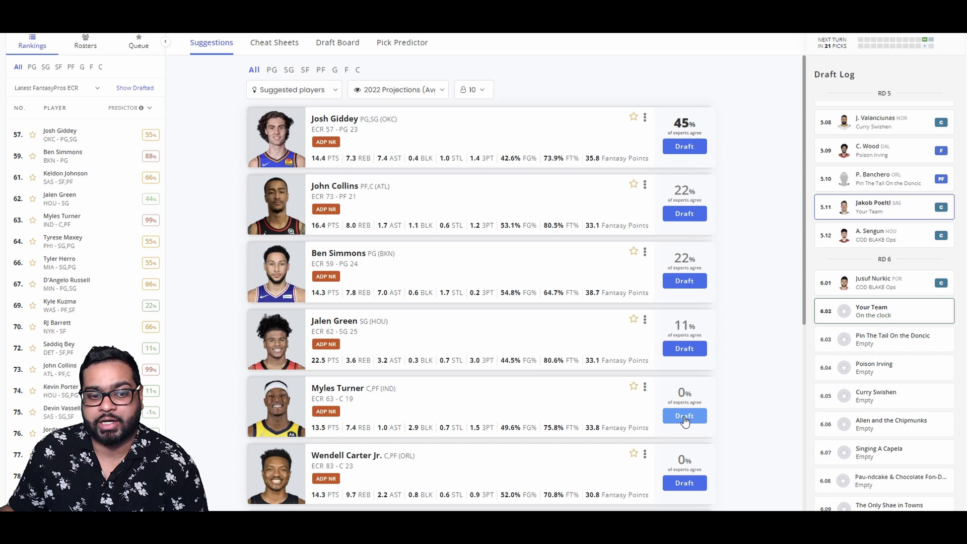
click(683, 415)
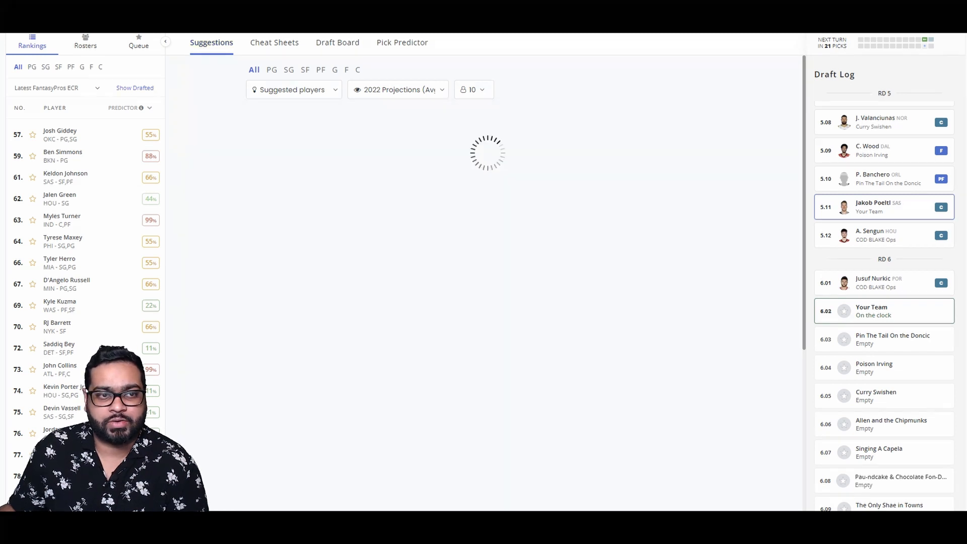
Step: Review the draft board by round, then grouped by roster position
click(339, 42)
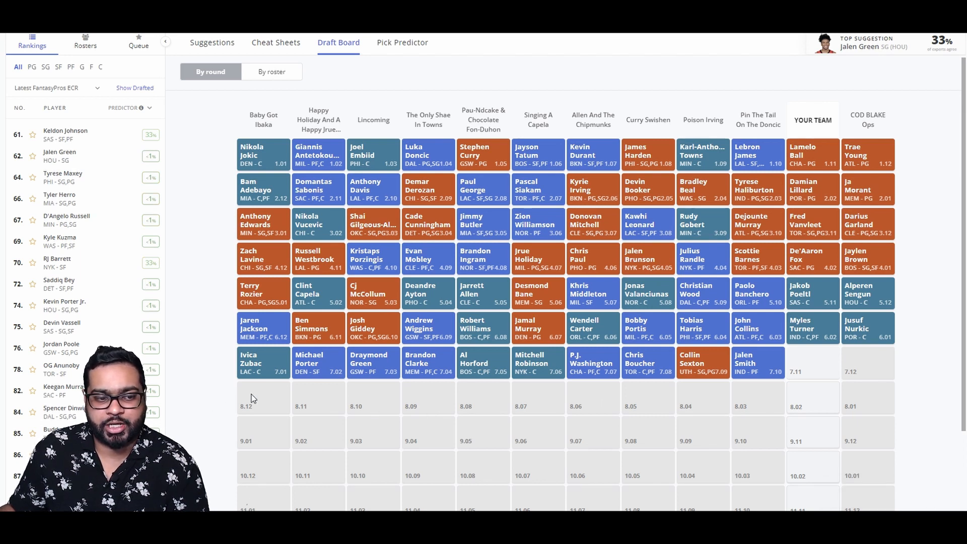
mouse_move(383, 439)
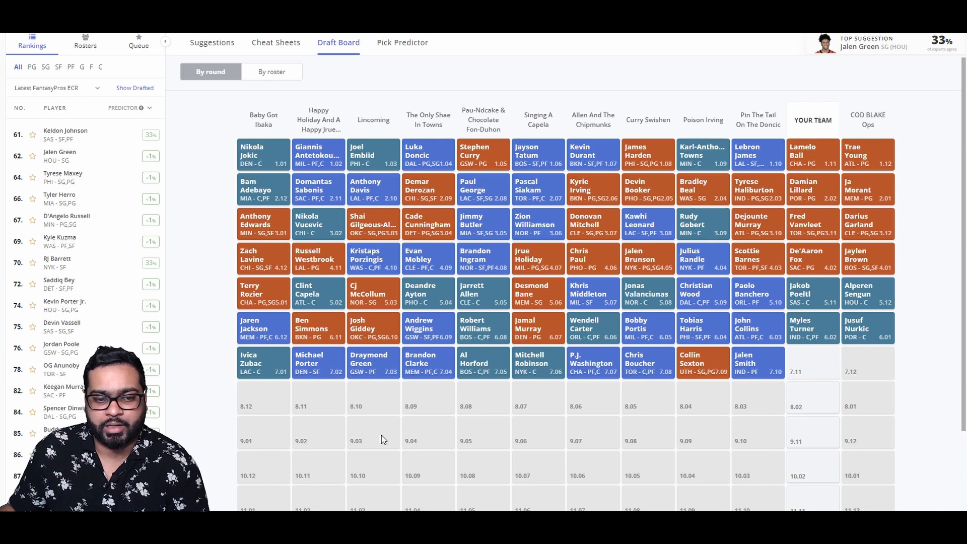
mouse_move(509, 417)
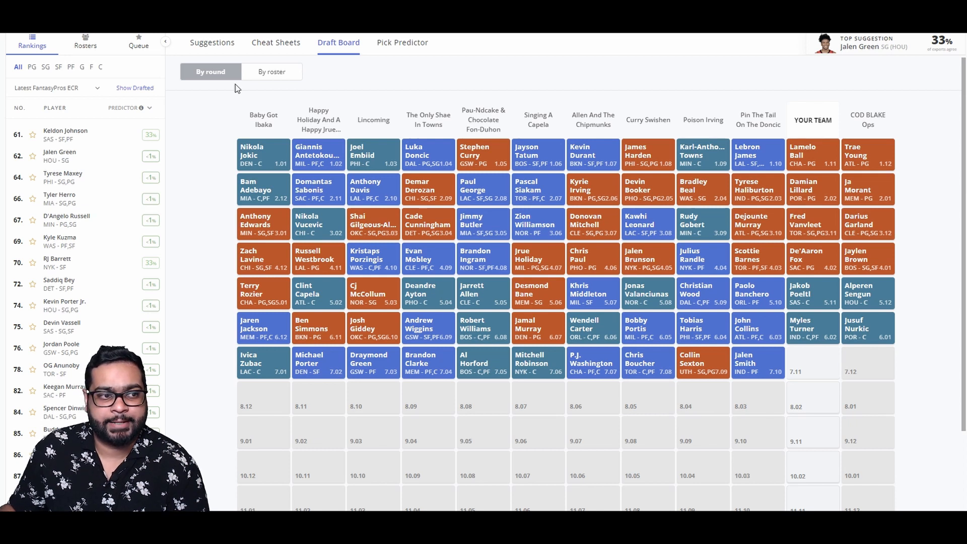
click(211, 42)
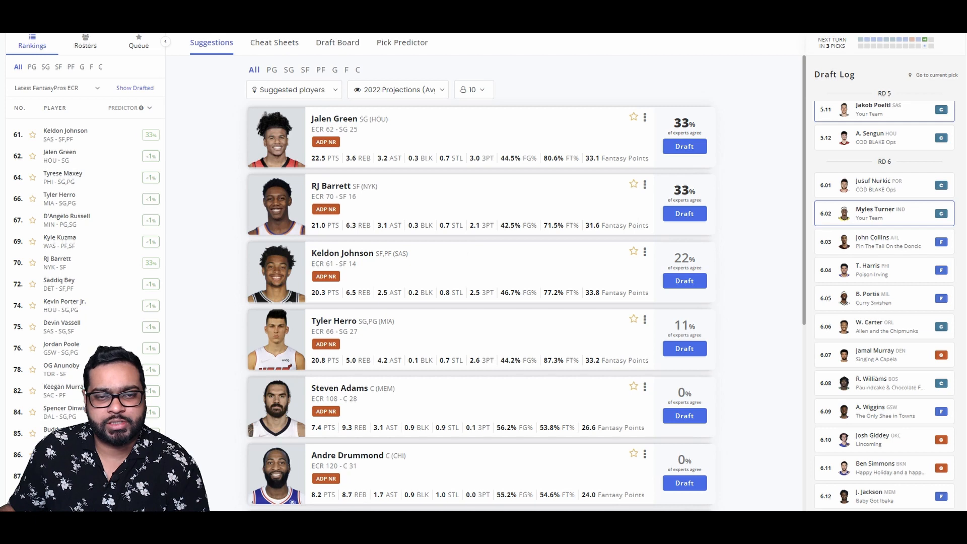
click(337, 42)
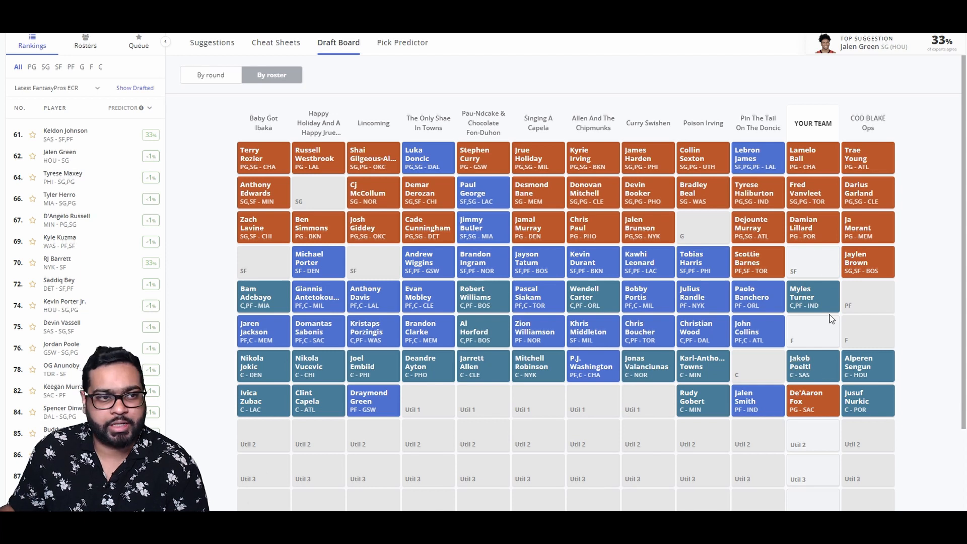
Step: Check the round-by-round board again and return to the suggested players
click(212, 42)
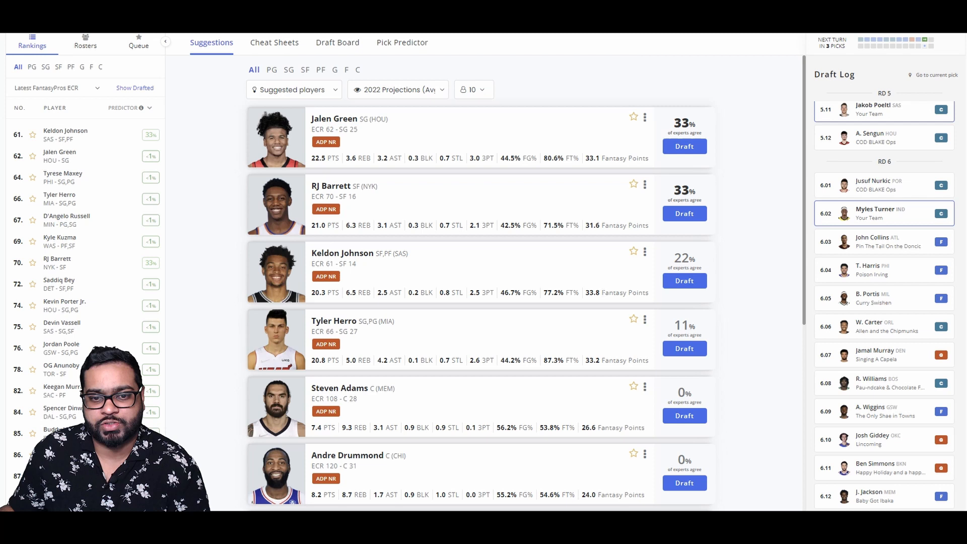
mouse_move(466, 275)
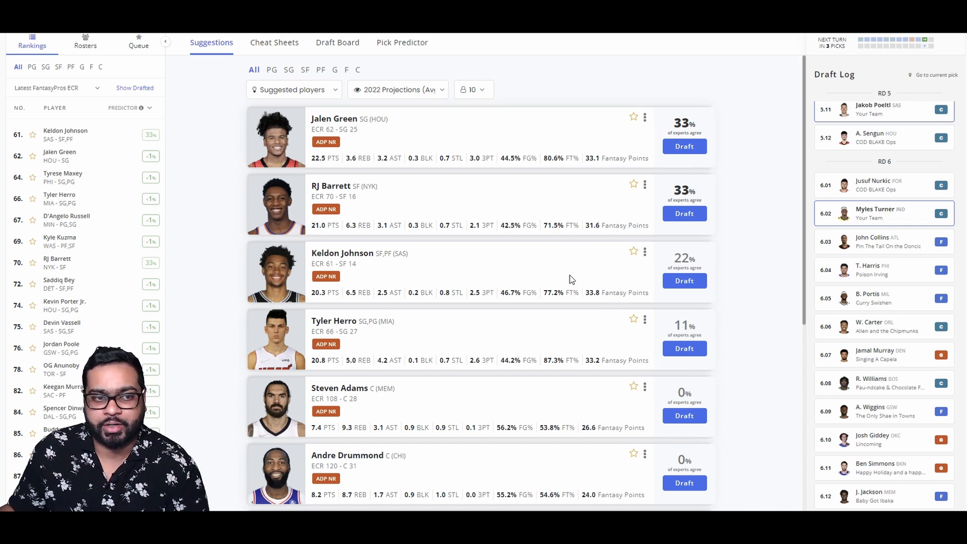
click(337, 42)
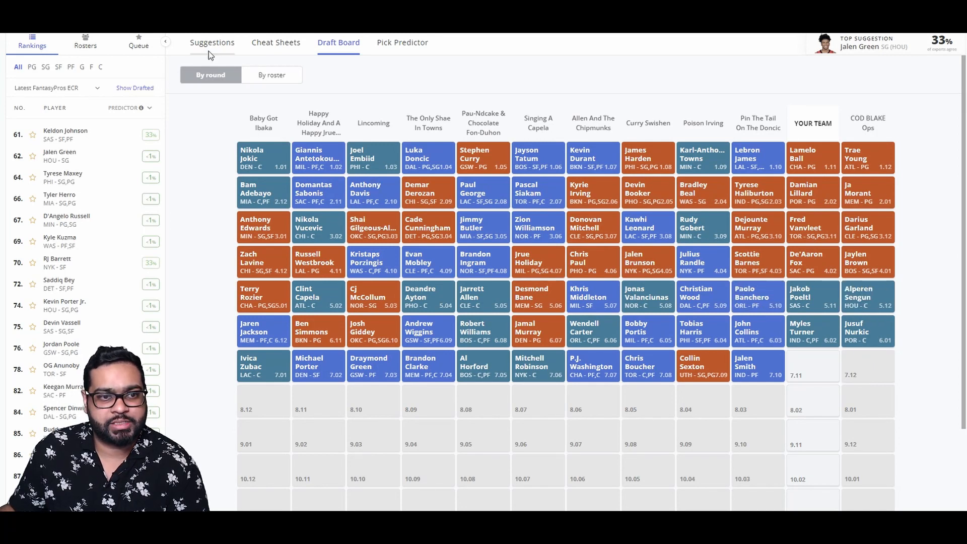
click(212, 42)
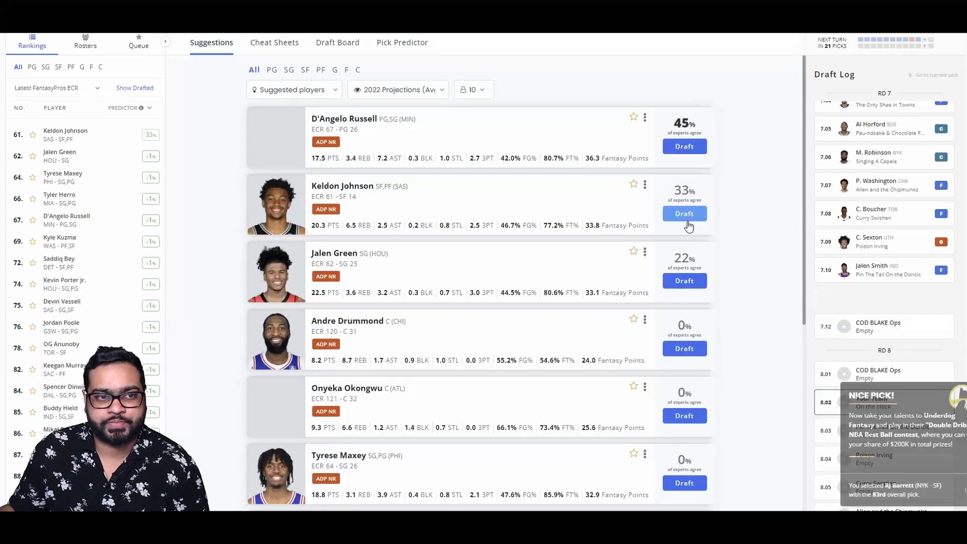
Step: Look over the draft board after the RJ Barrett pick, then return to suggestions
click(338, 43)
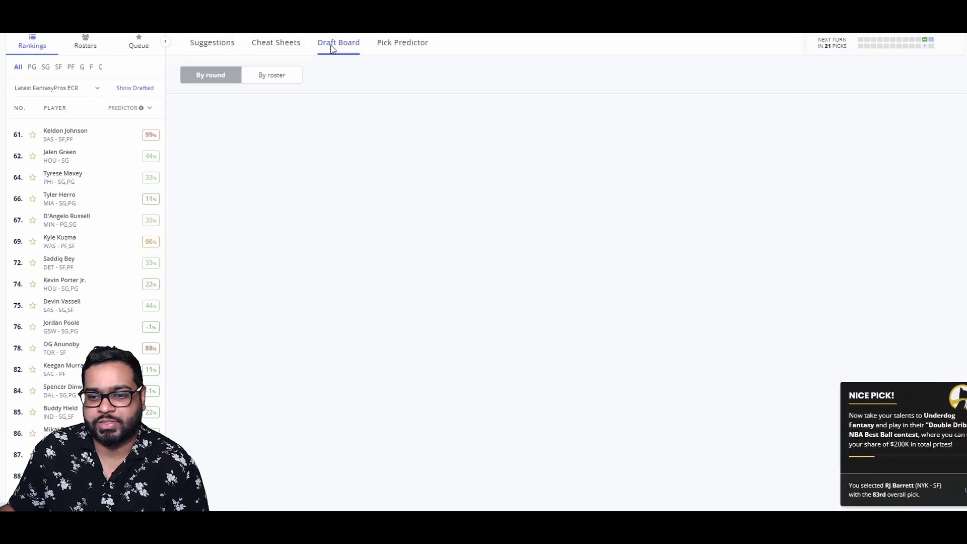
click(338, 43)
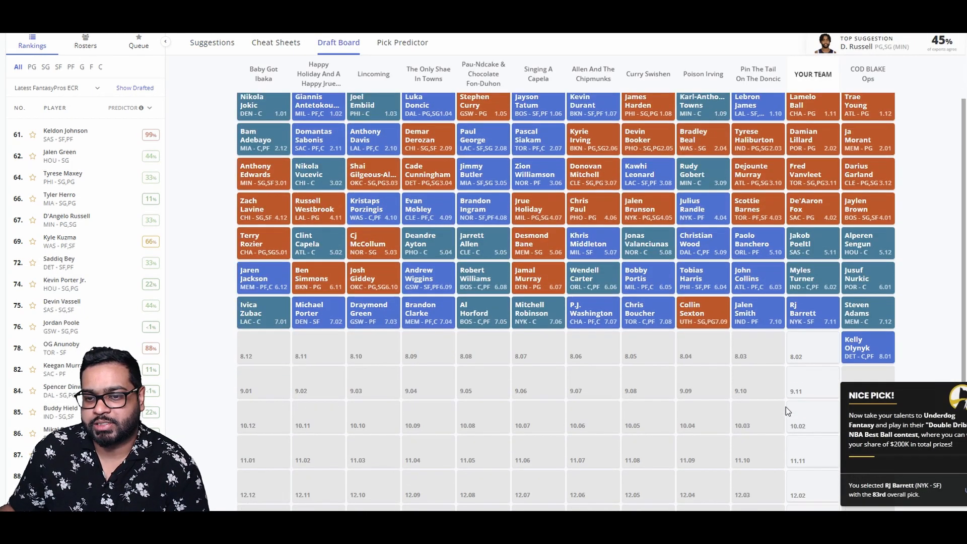
scroll(down, 3)
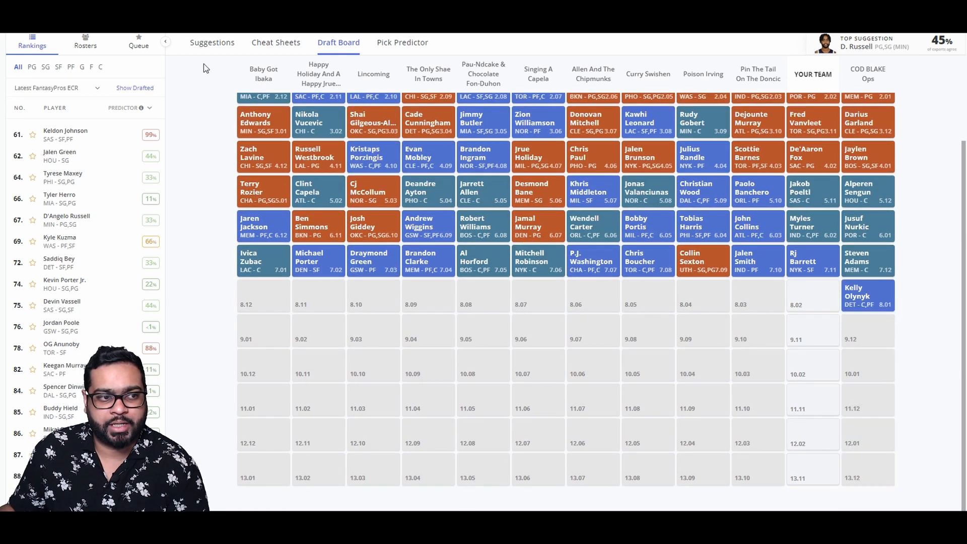
click(211, 42)
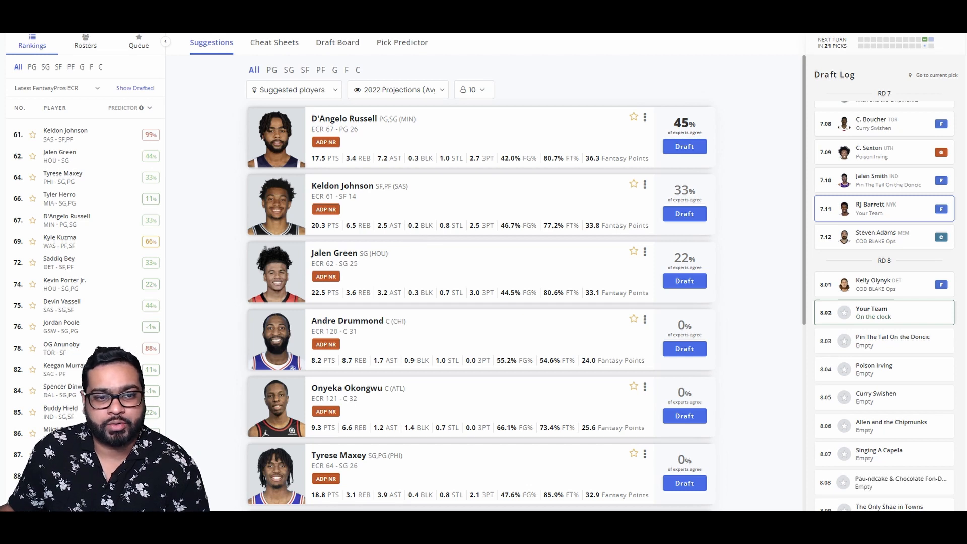
mouse_move(444, 209)
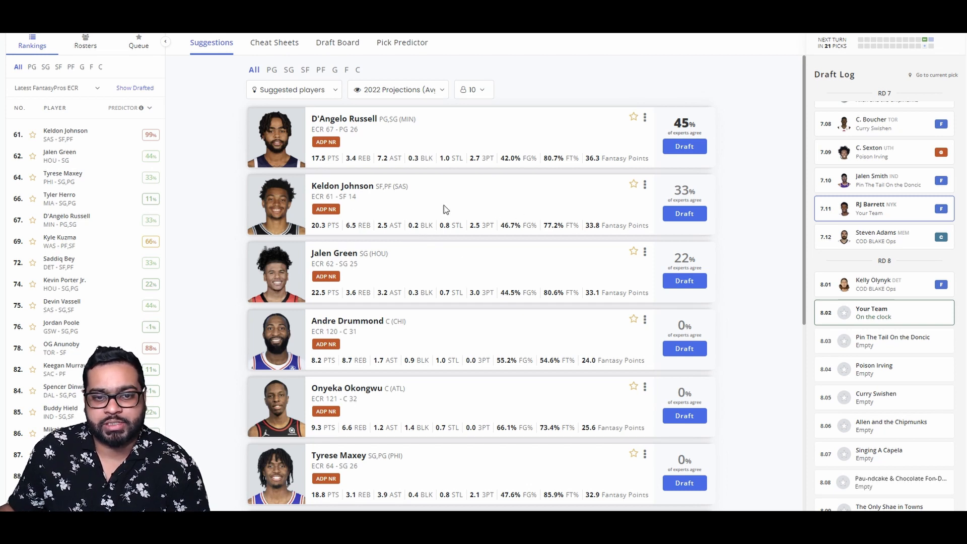
mouse_move(502, 232)
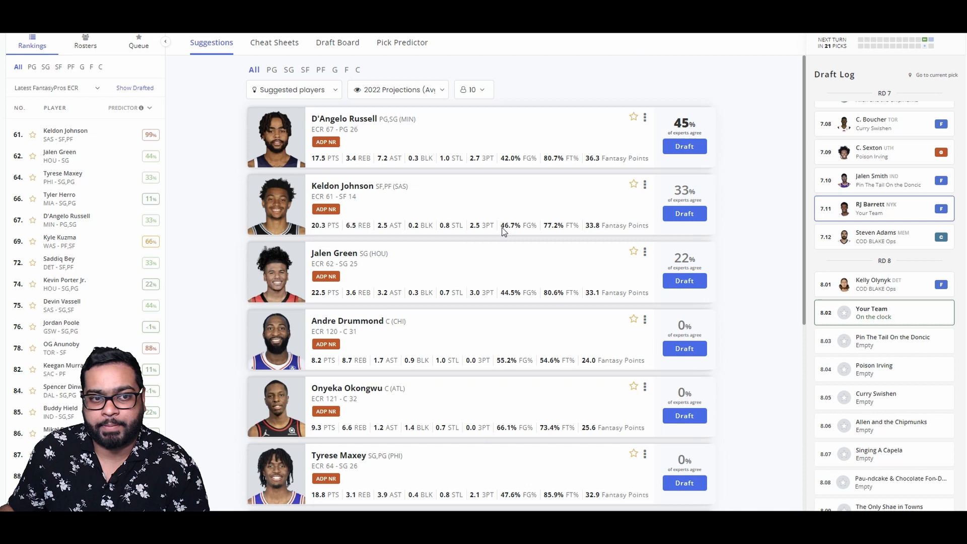
mouse_move(457, 213)
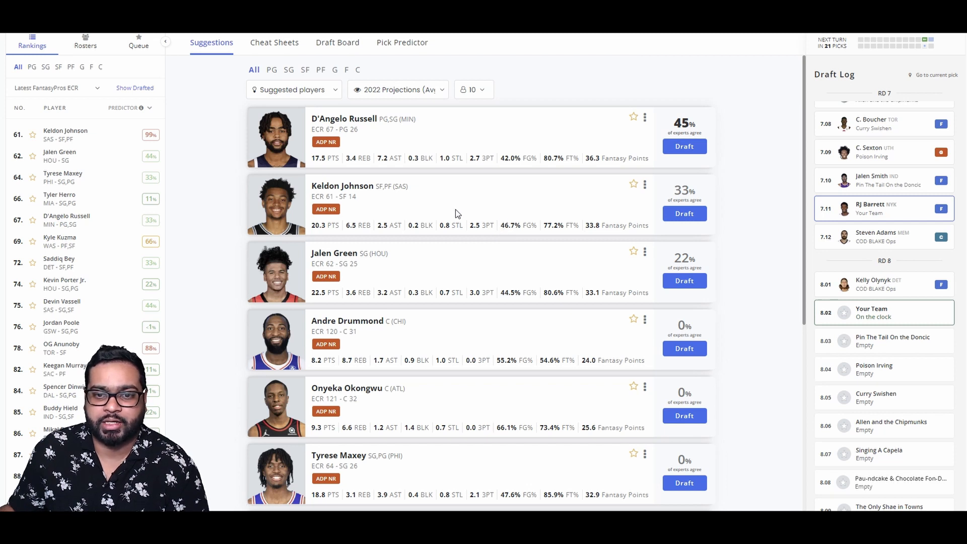
mouse_move(585, 219)
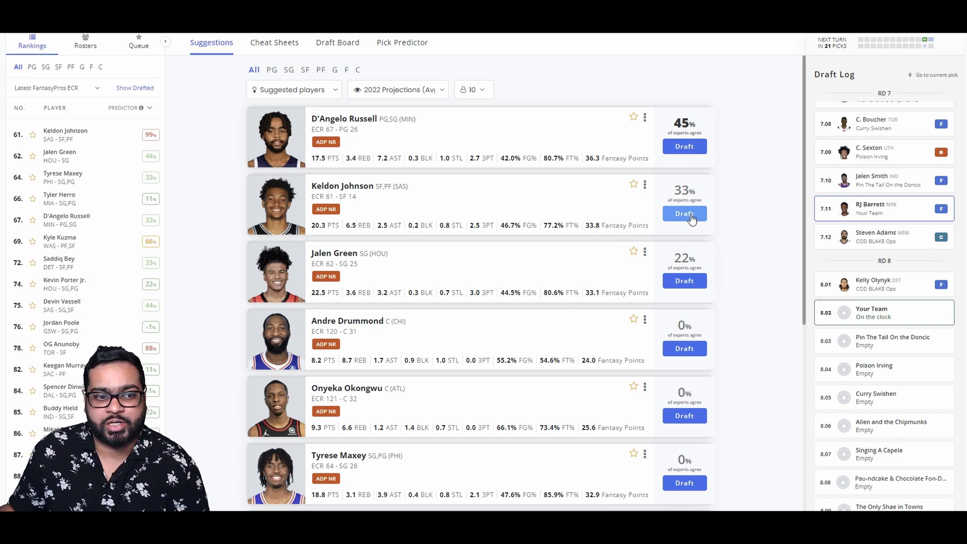
Step: Draft Keldon Johnson for Your Team at pick 8.02
click(683, 213)
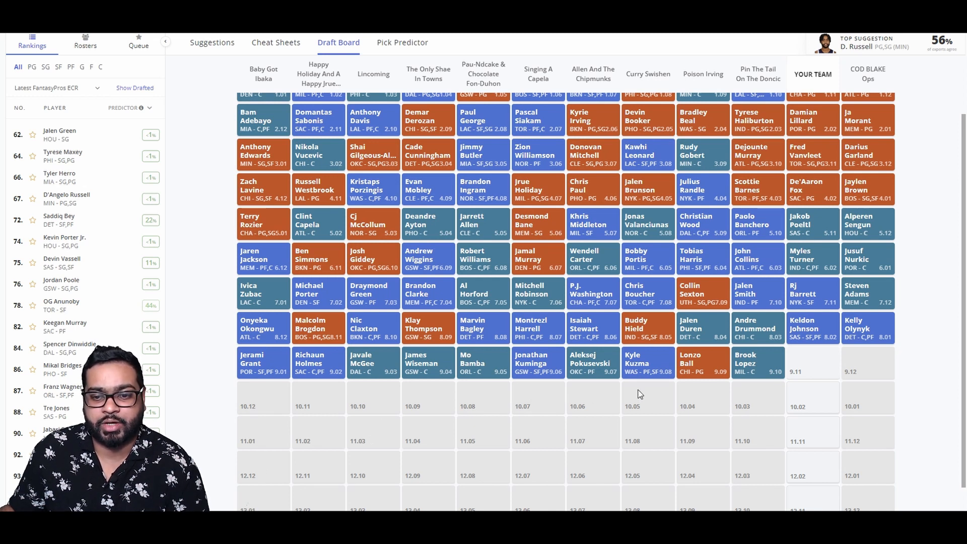
Step: Review the board grouped by roster, then return to the suggested players list
click(271, 75)
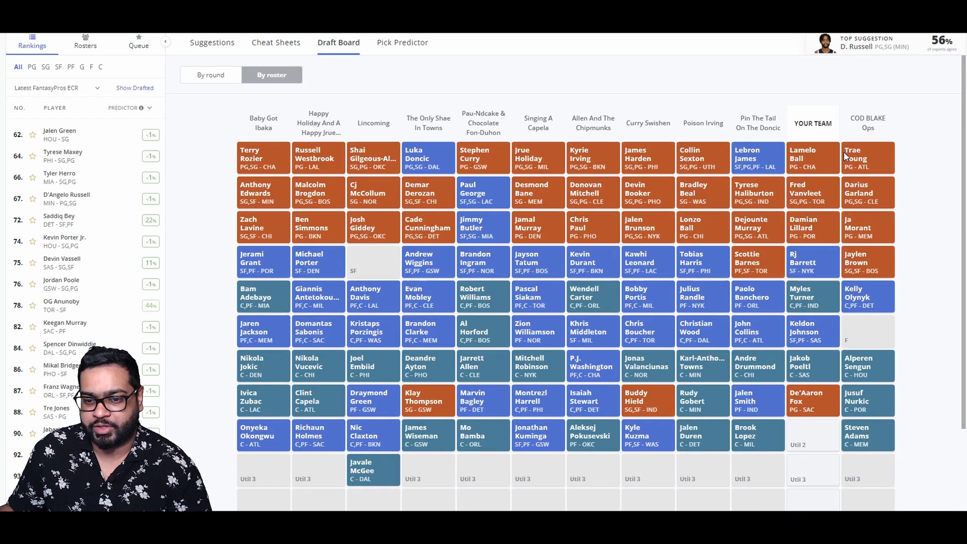
mouse_move(801, 366)
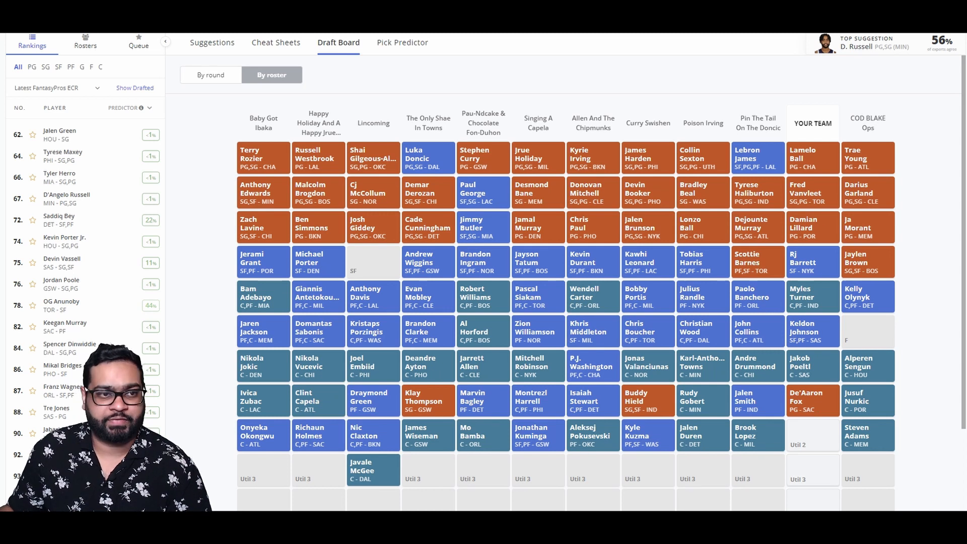
click(211, 42)
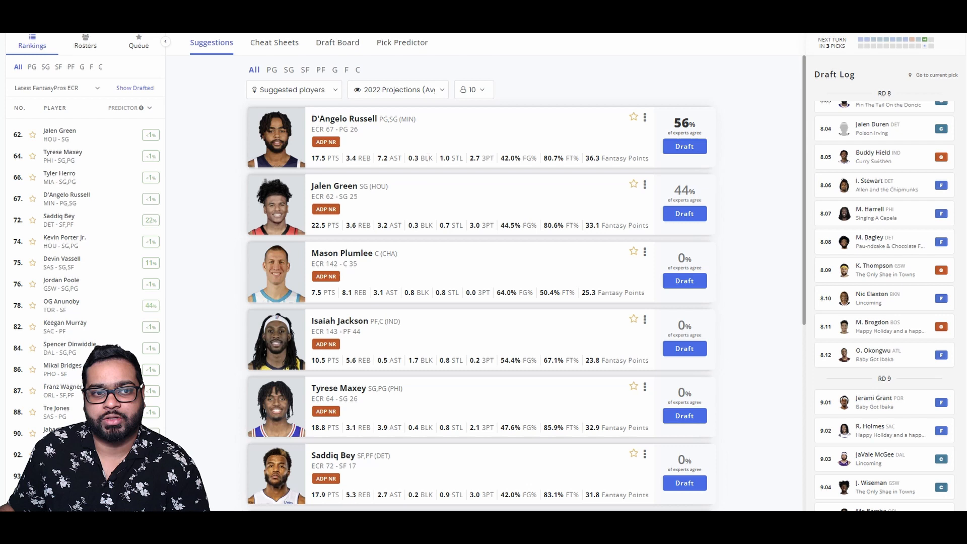
mouse_move(614, 209)
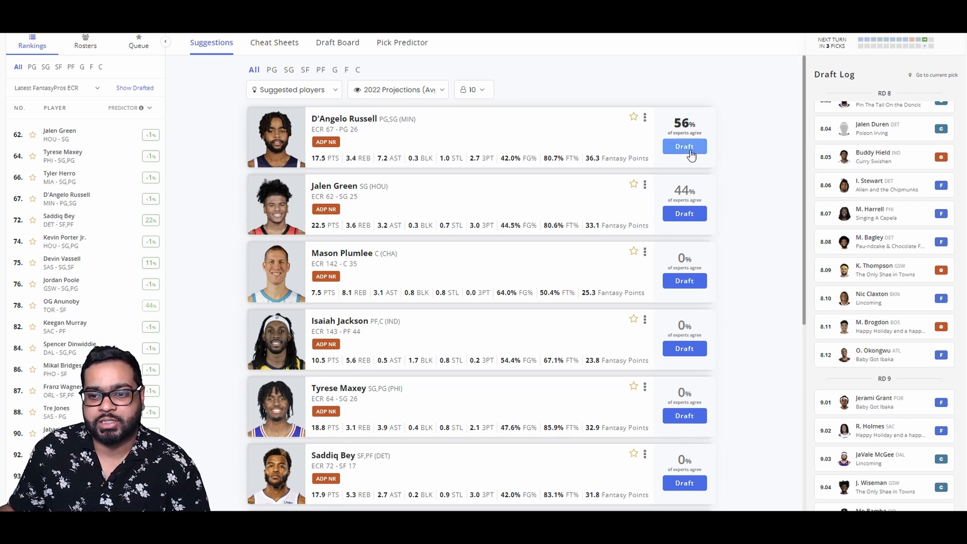
Step: Draft D'Angelo Russell for Your Team at pick 9.11
click(684, 146)
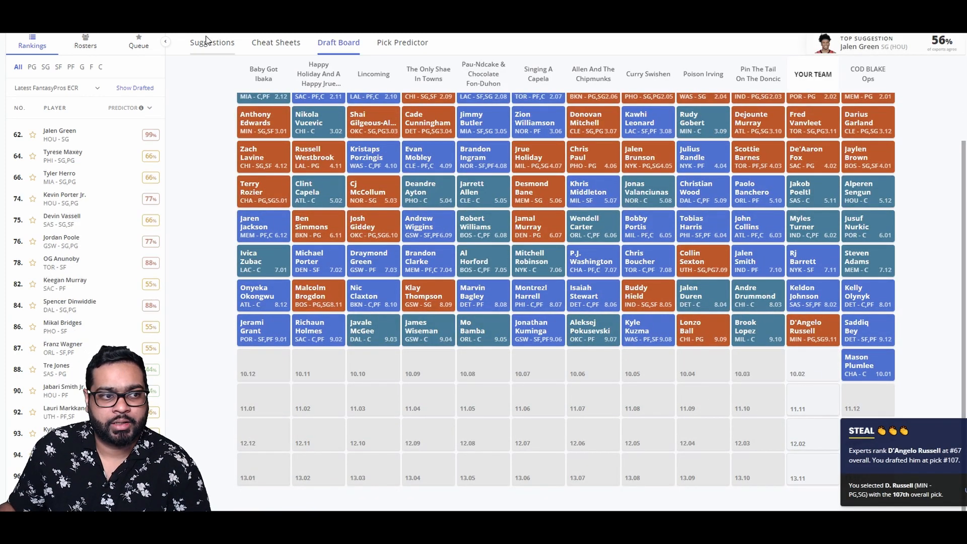
Step: Glance at the round-by-round board, then draft Jalen Green at pick 10.02
click(212, 43)
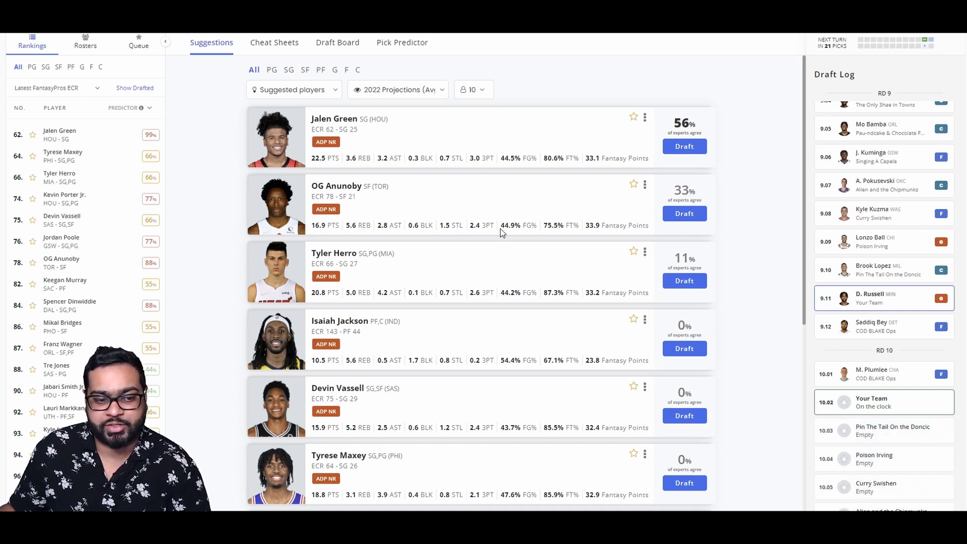
scroll(down, 3)
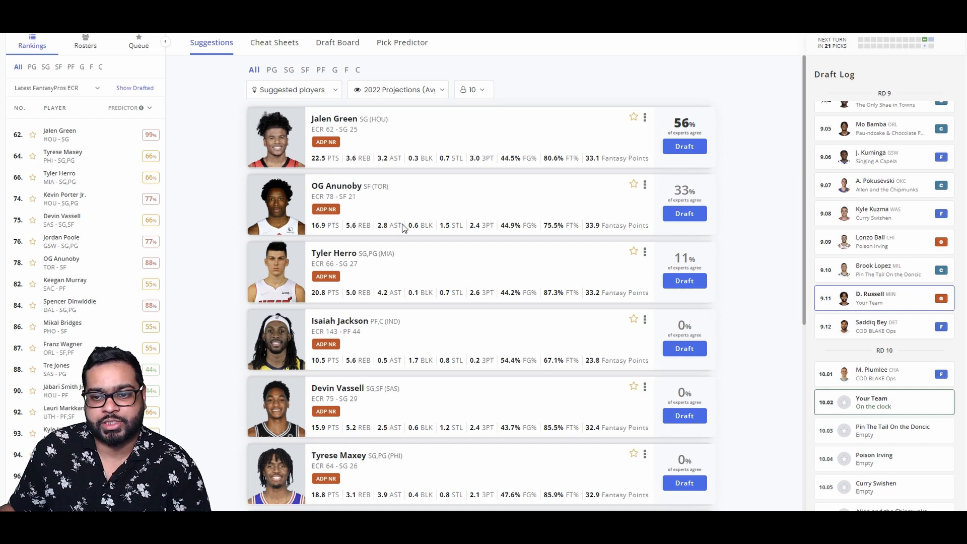
click(338, 42)
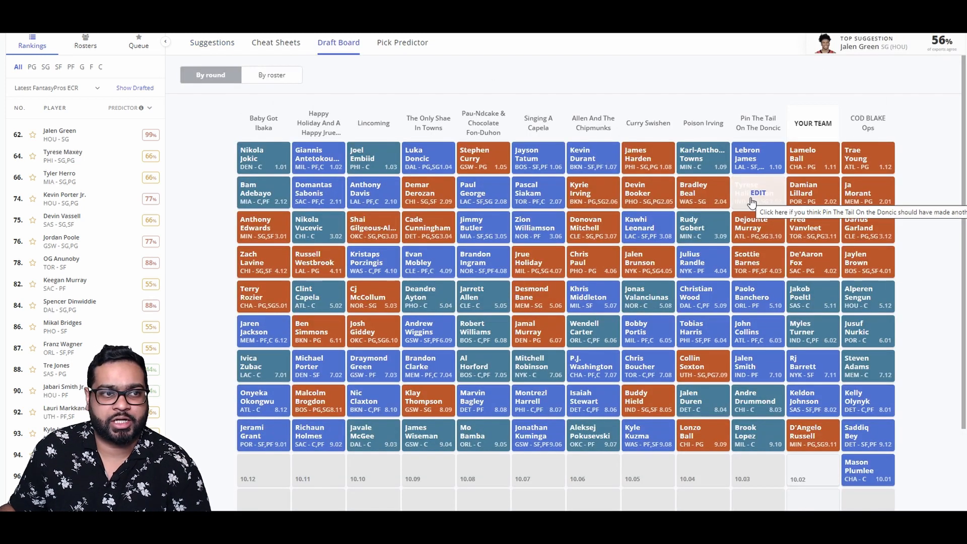
click(211, 42)
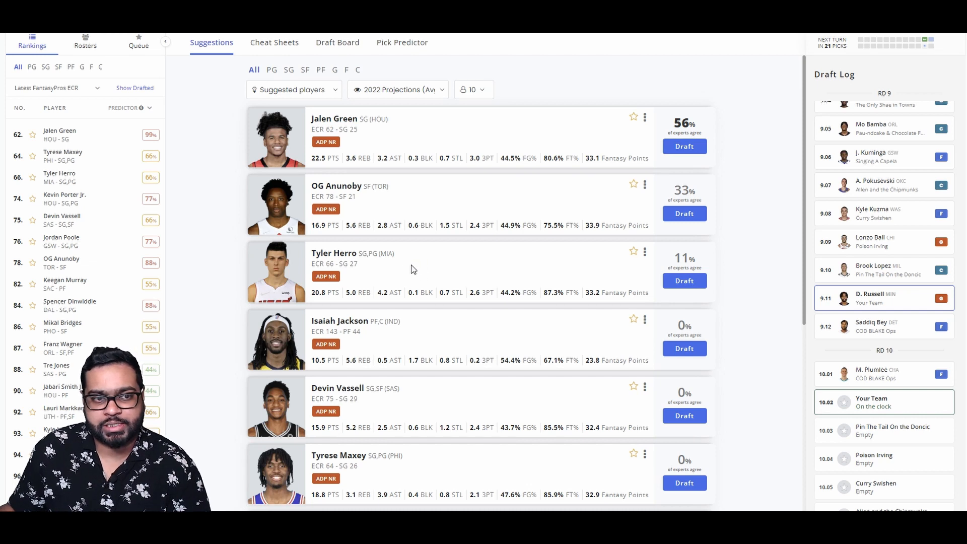
mouse_move(683, 146)
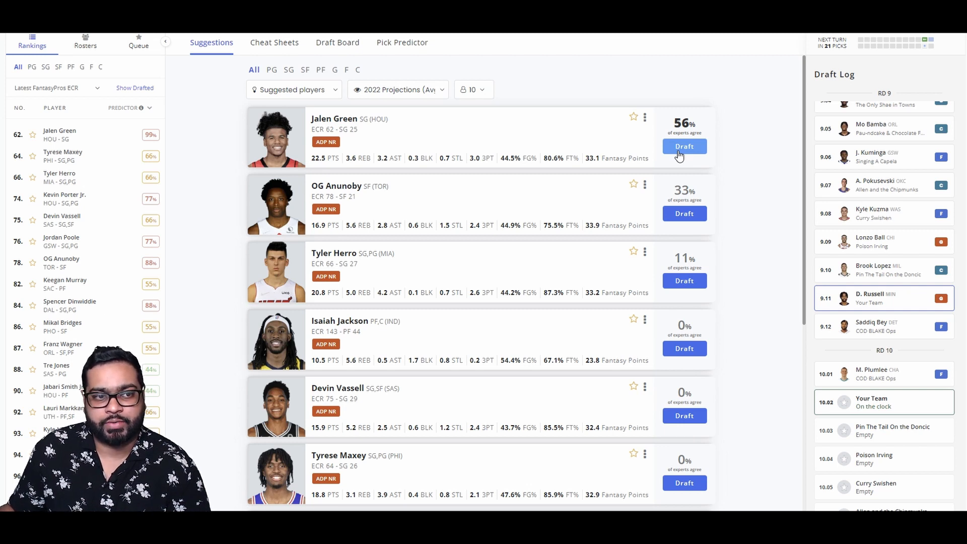
click(684, 146)
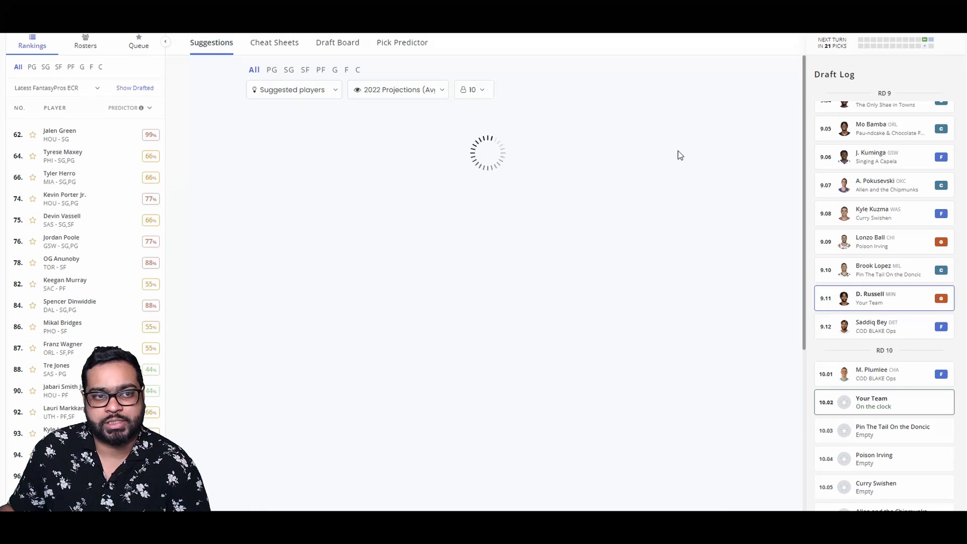
Step: Review round 11 on the Draft Board after Jalen Green lands at 10.02, then return to Suggestions
click(337, 43)
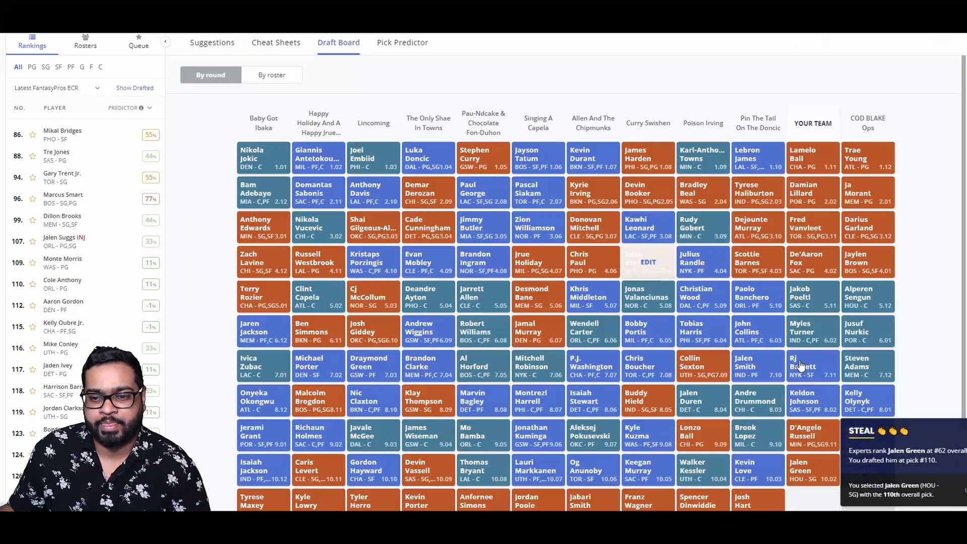
scroll(down, 3)
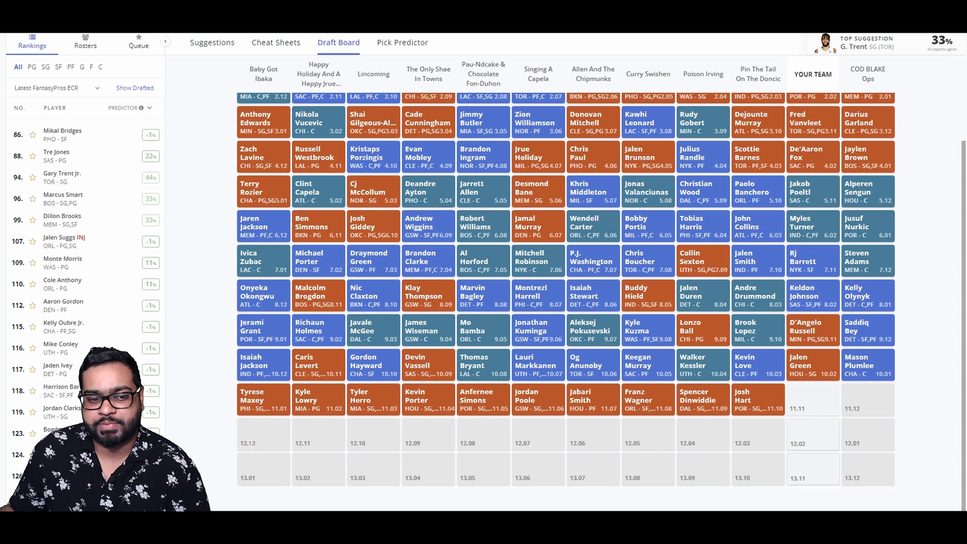
mouse_move(379, 435)
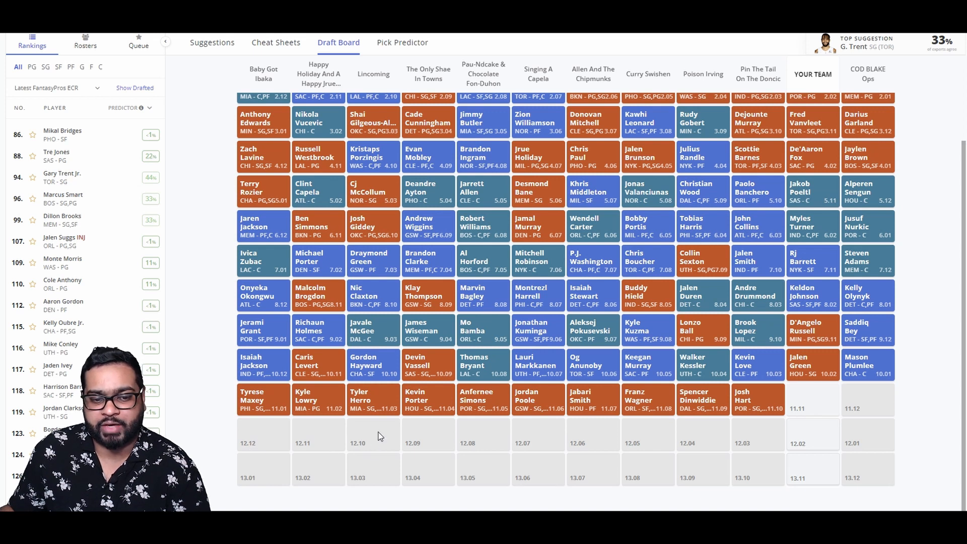
mouse_move(505, 444)
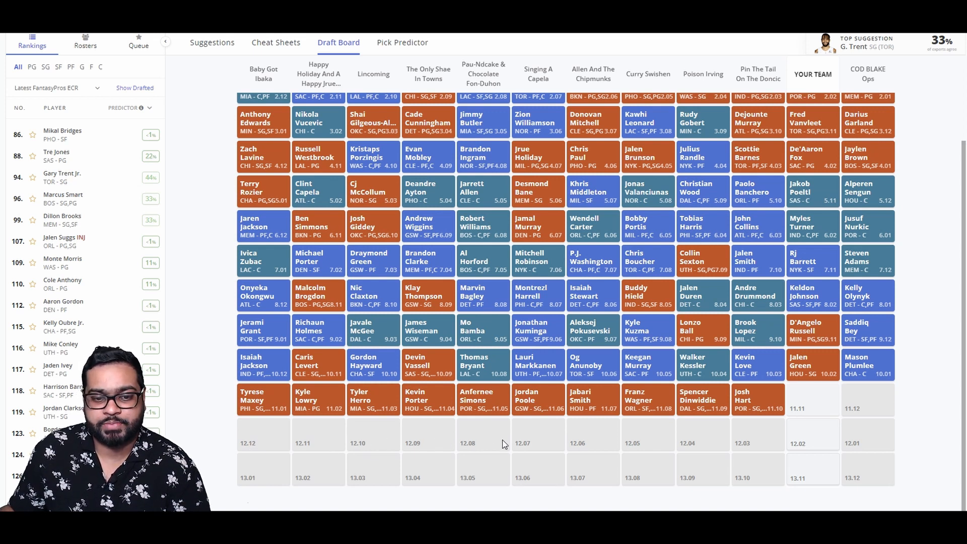
mouse_move(647, 444)
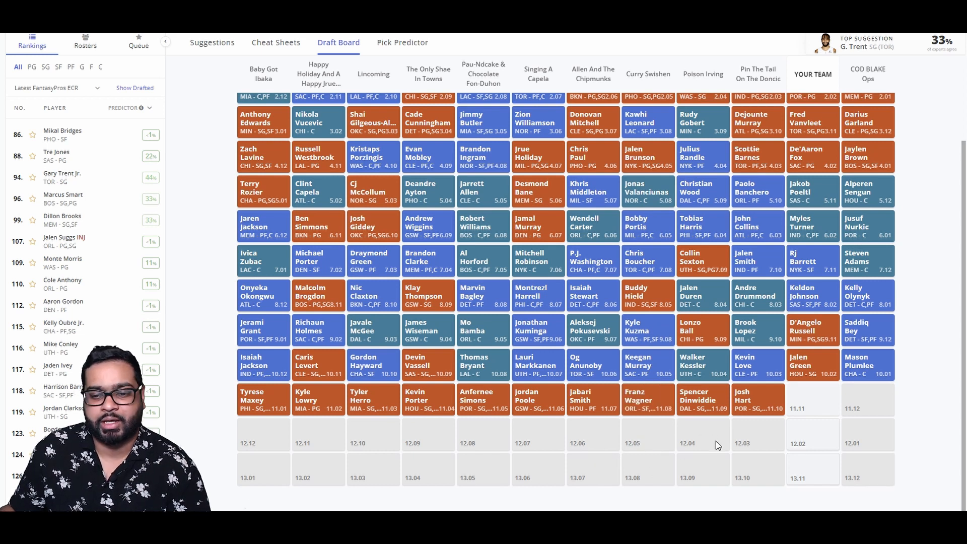
click(212, 42)
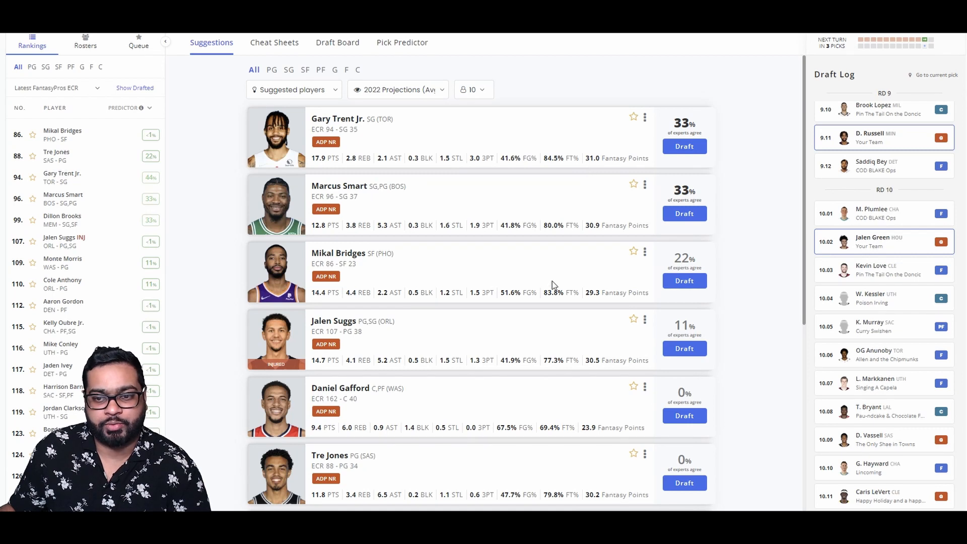
mouse_move(611, 235)
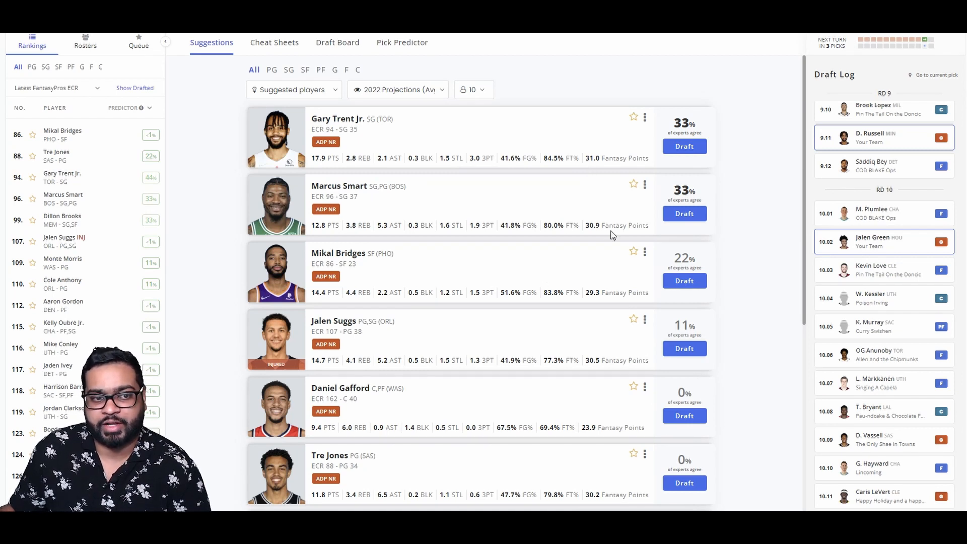
mouse_move(593, 245)
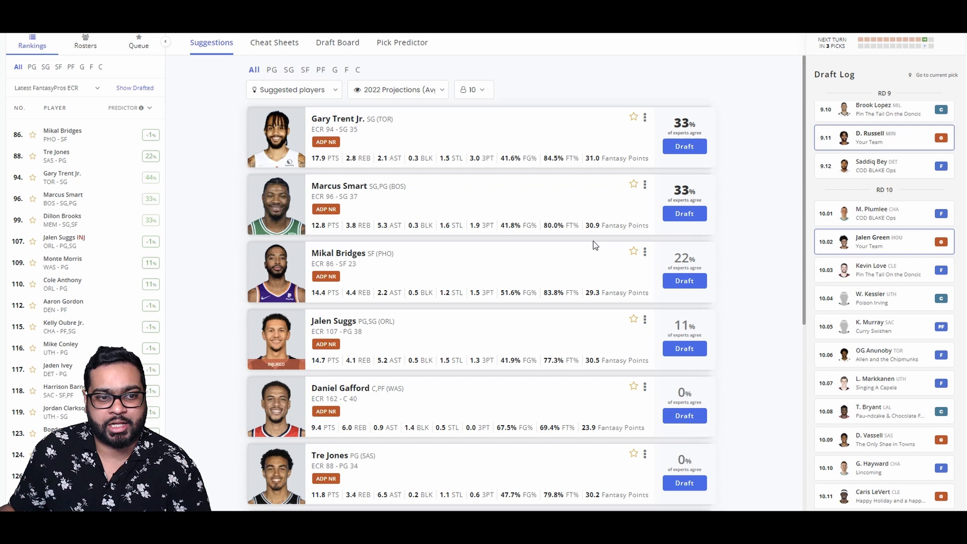
mouse_move(608, 251)
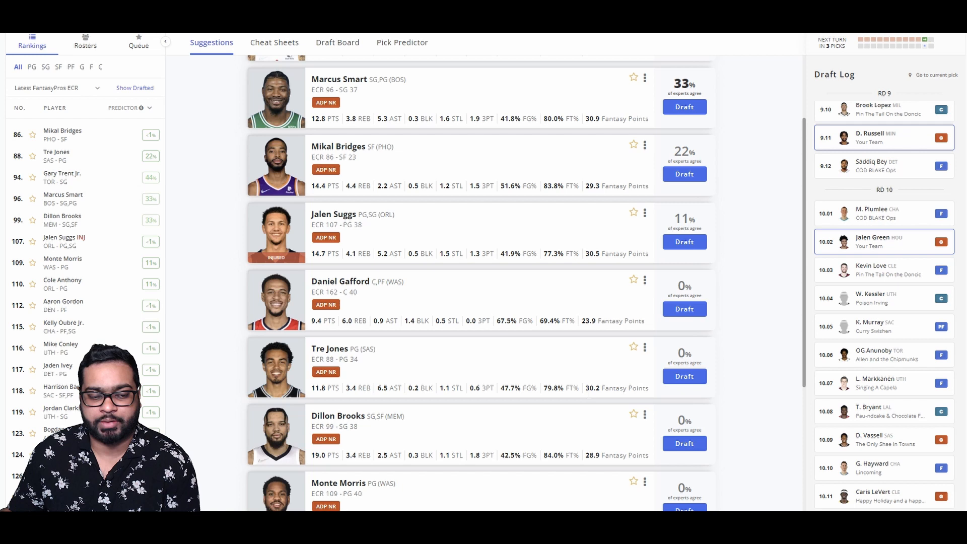
Step: Draft Marcus Smart onto your team as the 11.11 pick, 131st overall
scroll(down, 3)
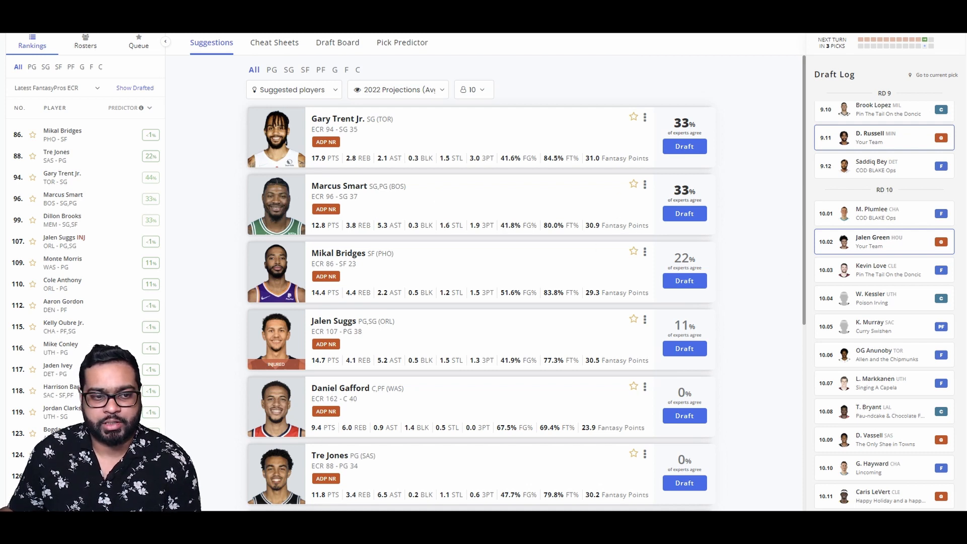
scroll(down, 3)
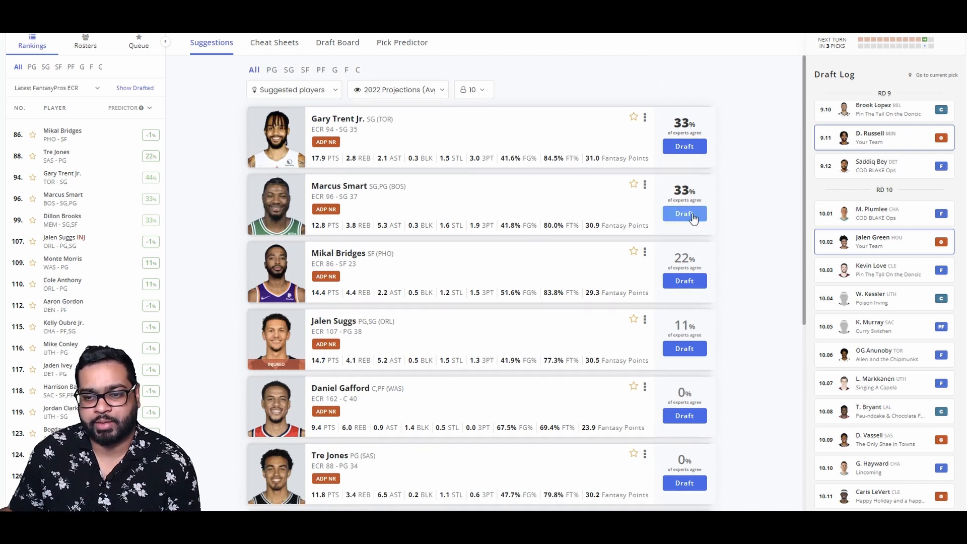
click(684, 213)
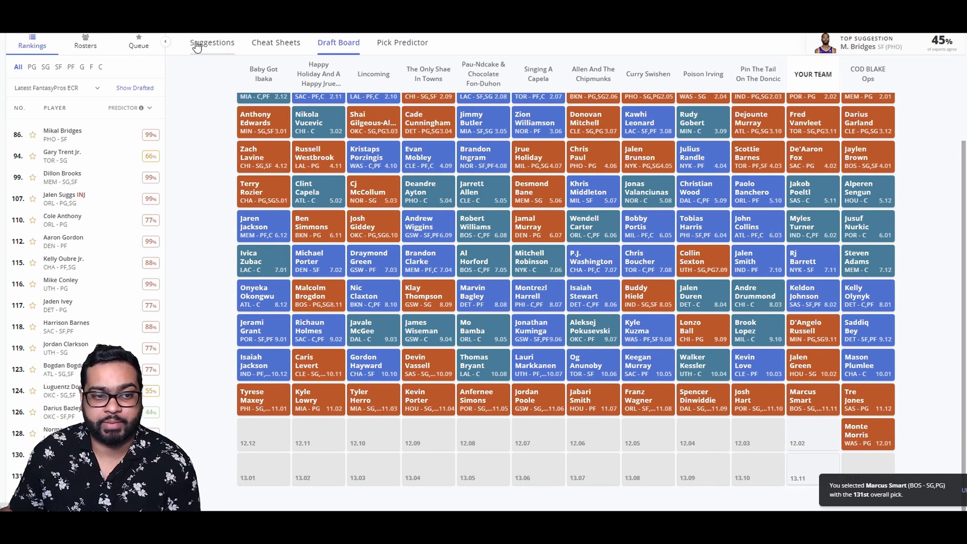
Step: Browse the remaining suggestions and check the full Draft Board before the final pick
click(211, 43)
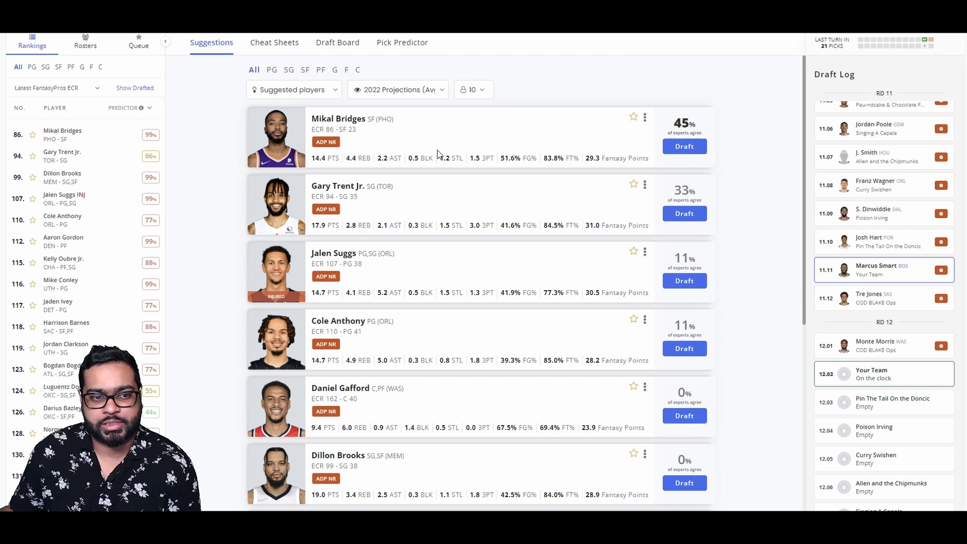
scroll(down, 3)
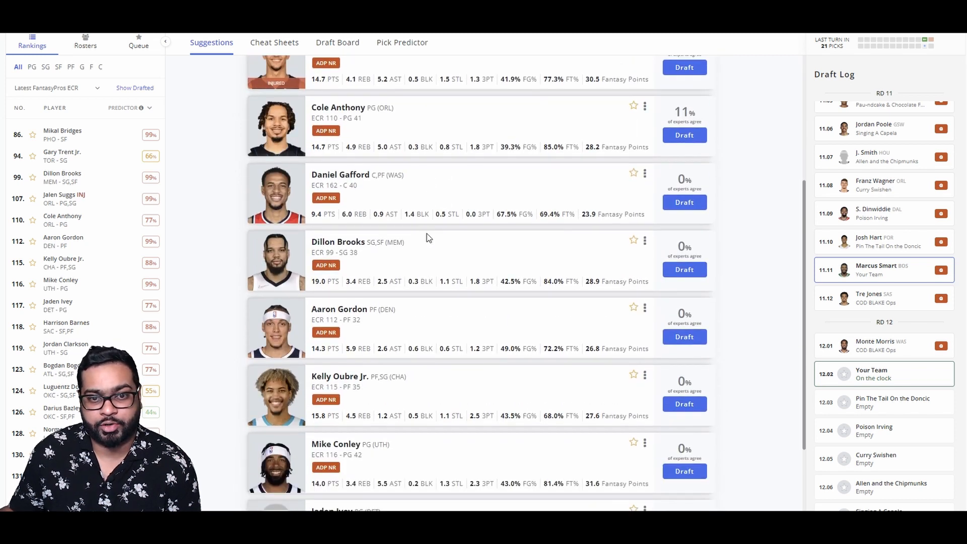
scroll(down, 3)
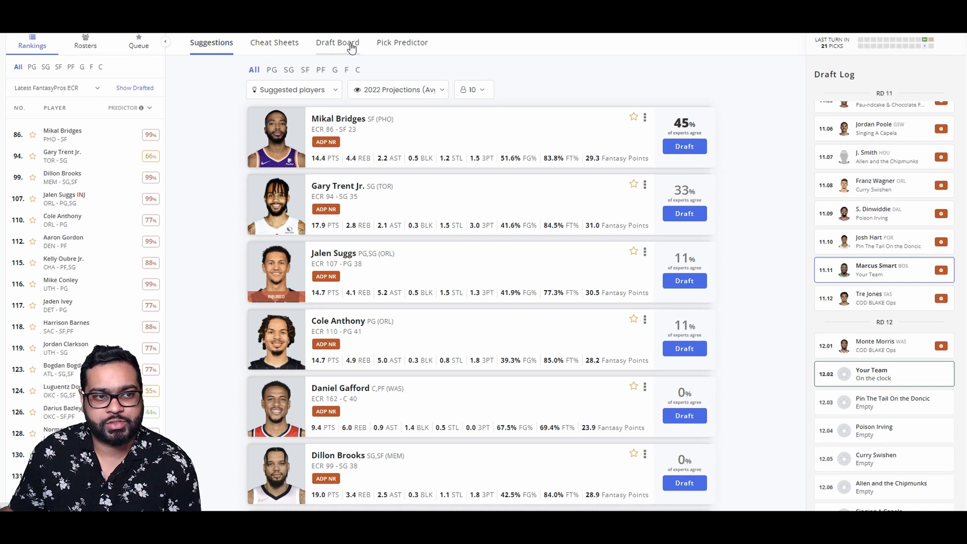
click(337, 43)
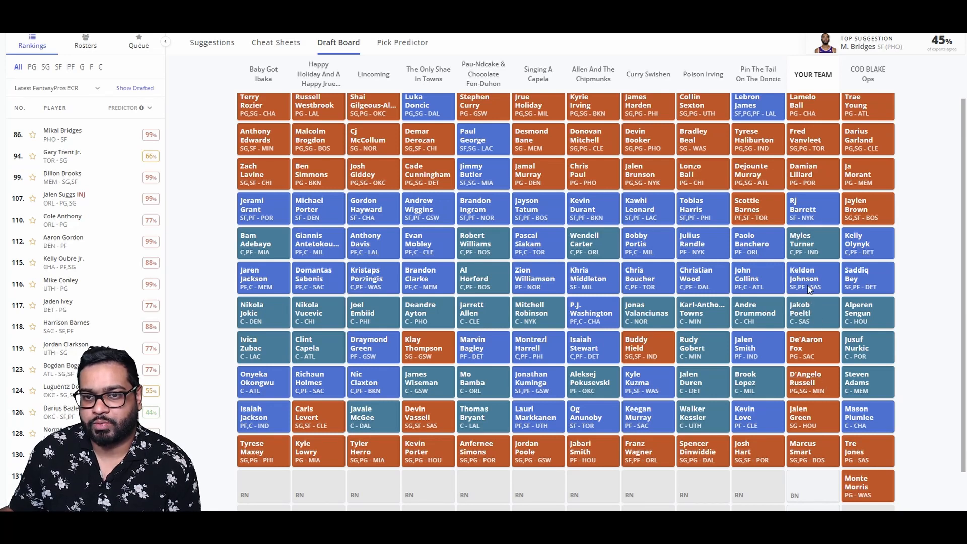
Step: Draft Mikal Bridges as your team's last pick at 12.02, 134th overall
scroll(down, 3)
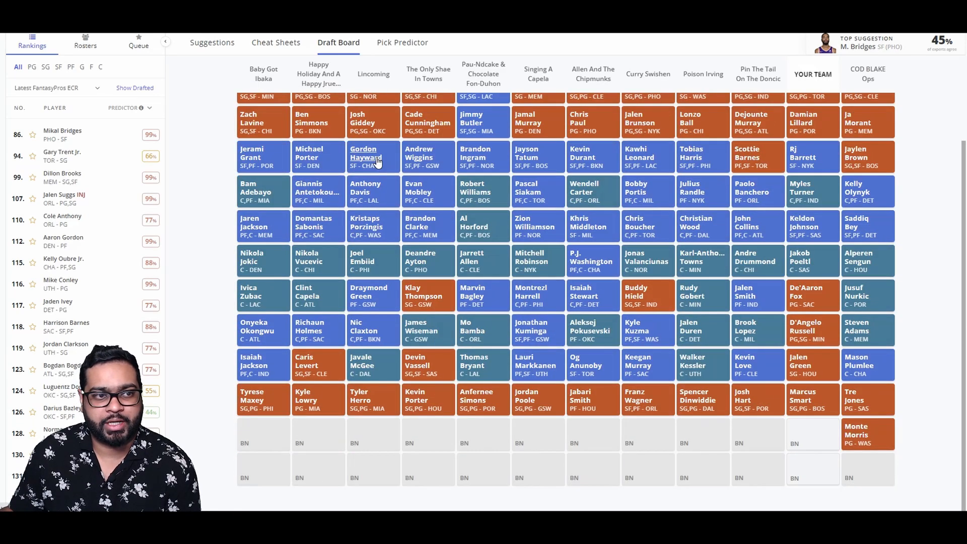
click(211, 42)
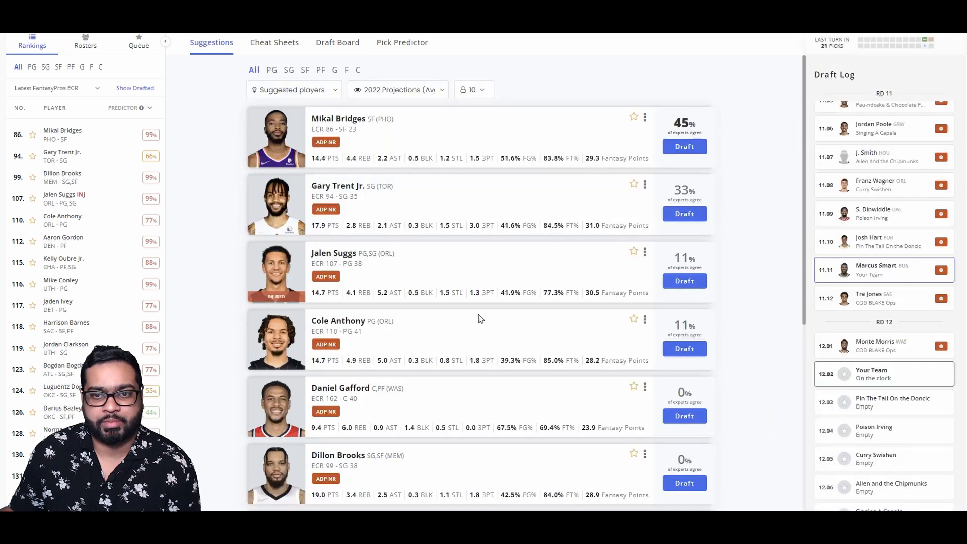
click(683, 146)
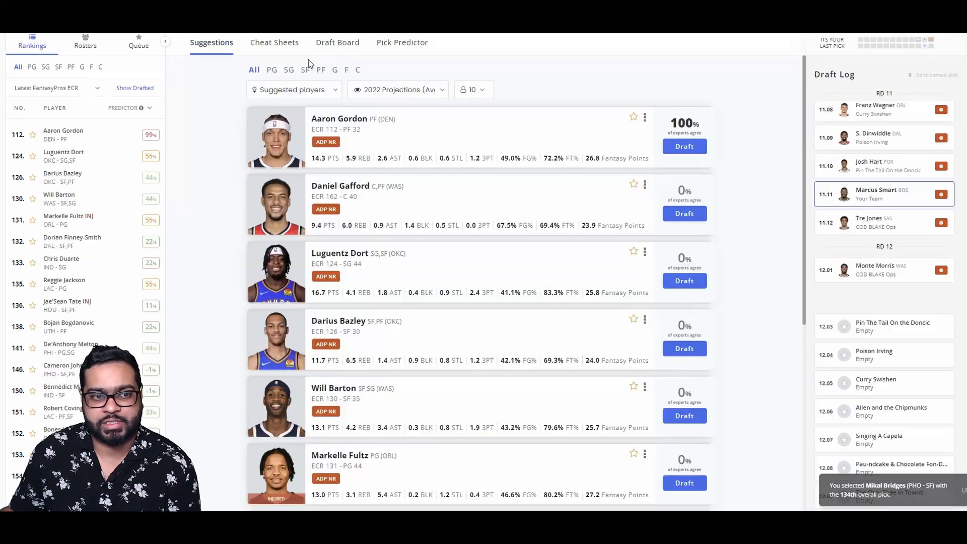
click(338, 43)
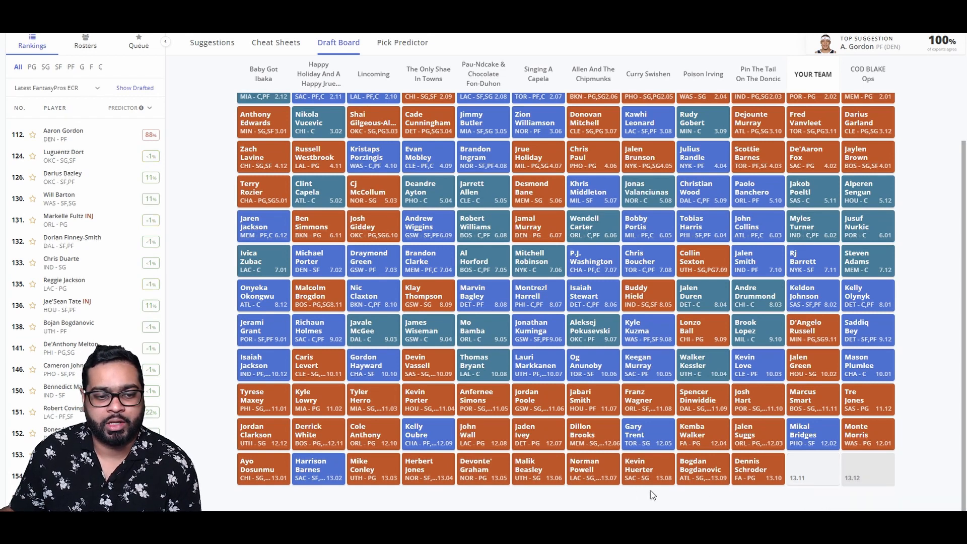
mouse_move(368, 492)
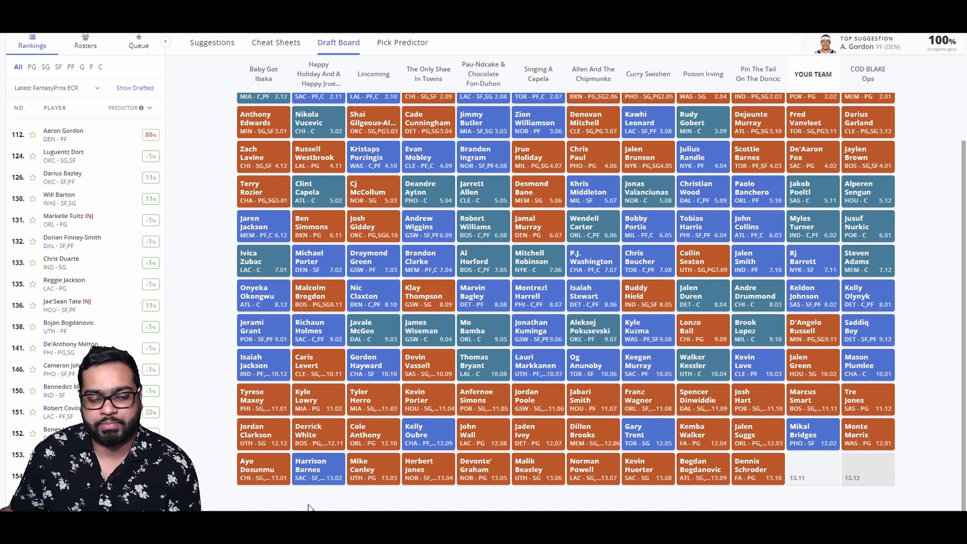
mouse_move(467, 500)
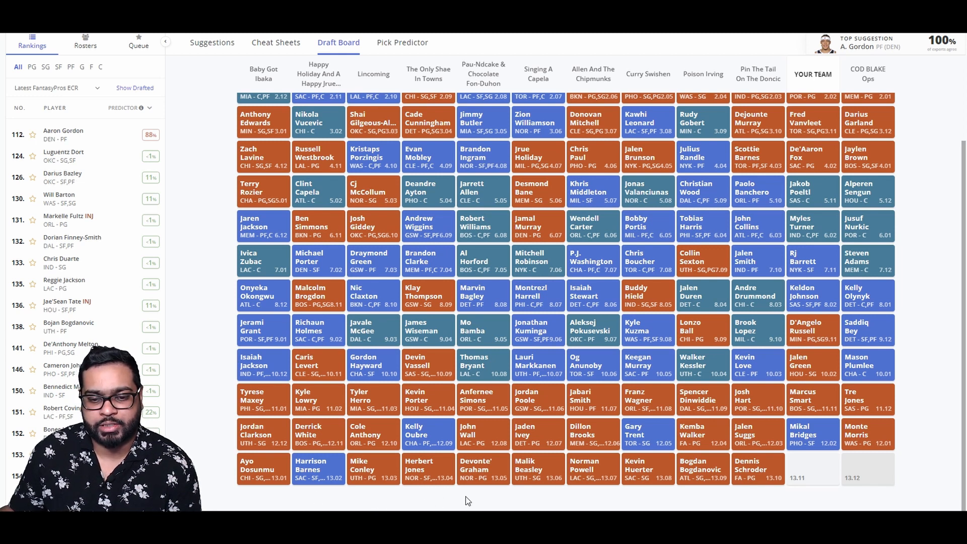
mouse_move(598, 501)
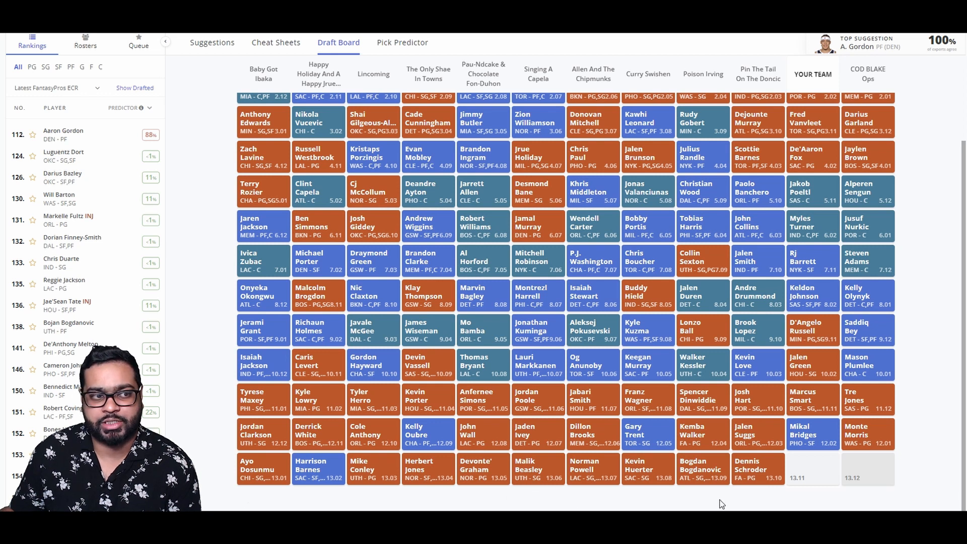
click(212, 42)
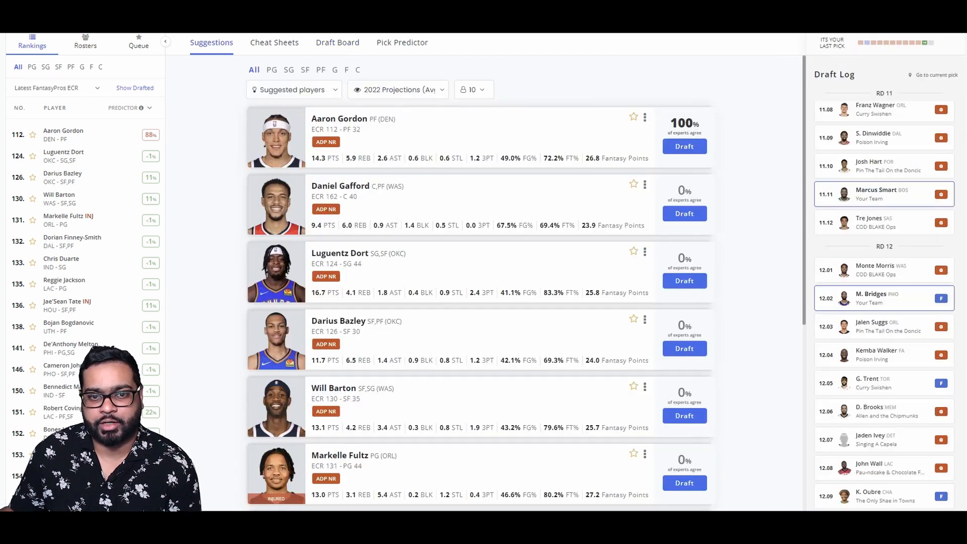
mouse_move(444, 134)
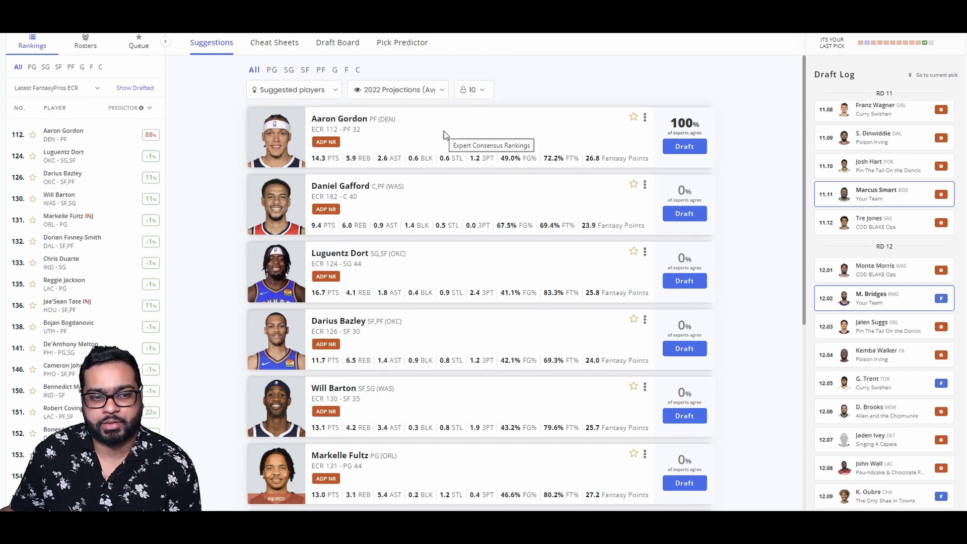
Step: Review the suggestion list down to Jae'Sean Tate, then switch to the Draft Board
scroll(down, 3)
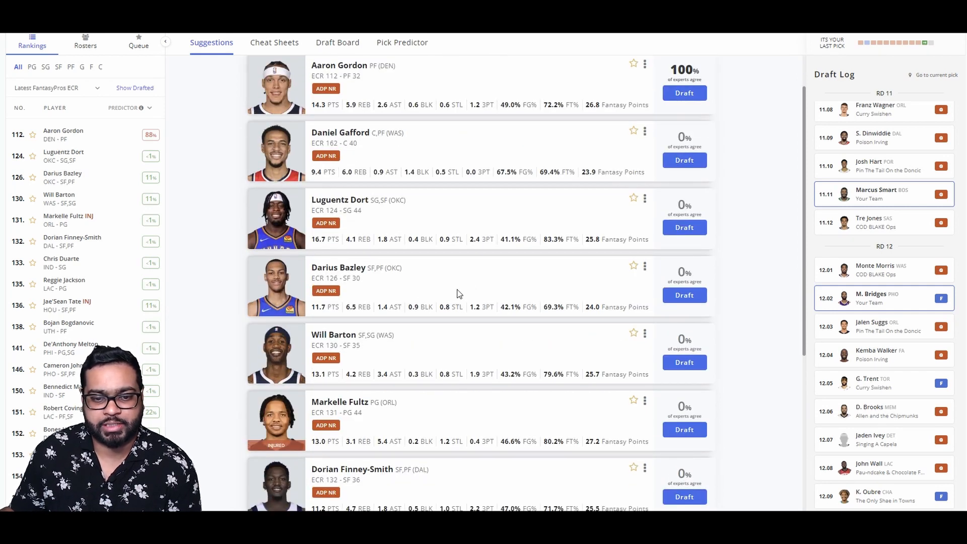
scroll(down, 3)
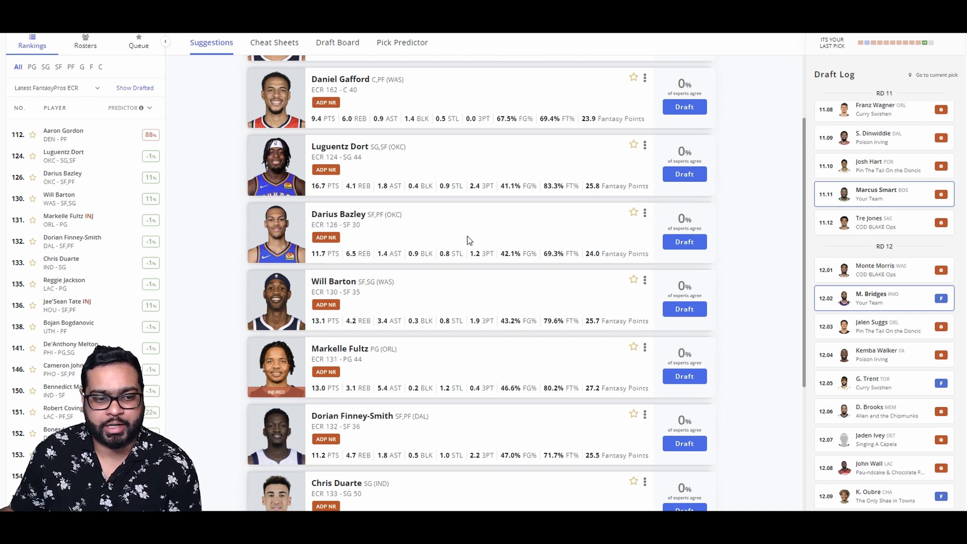
scroll(down, 3)
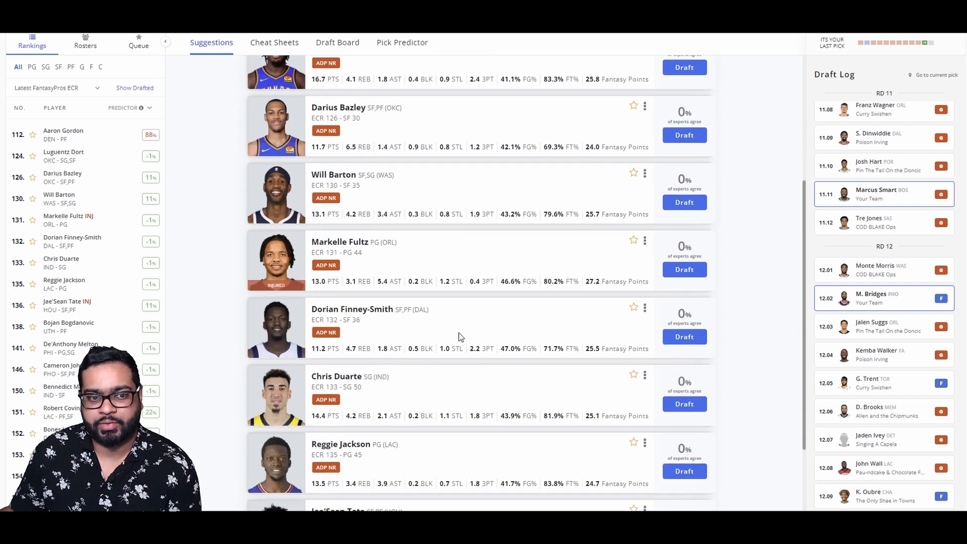
scroll(down, 3)
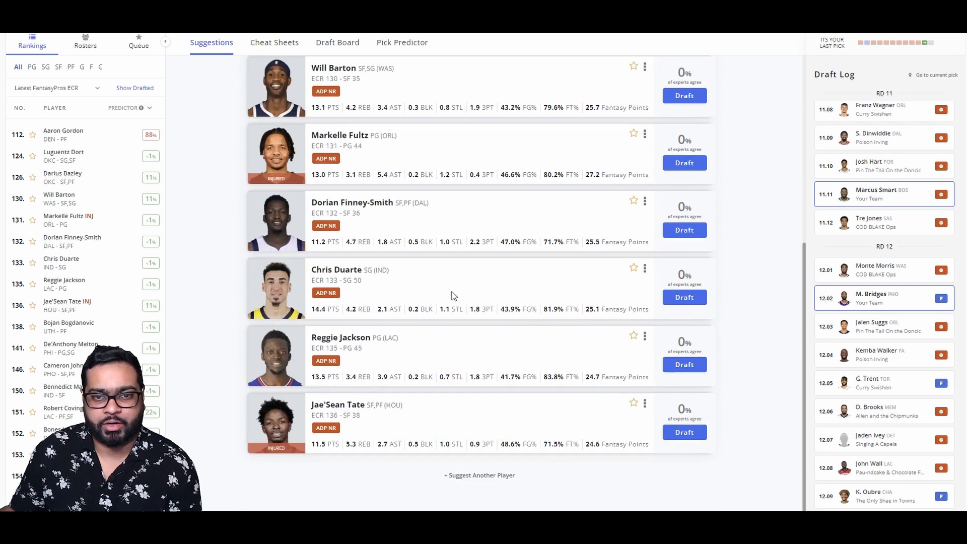
click(337, 42)
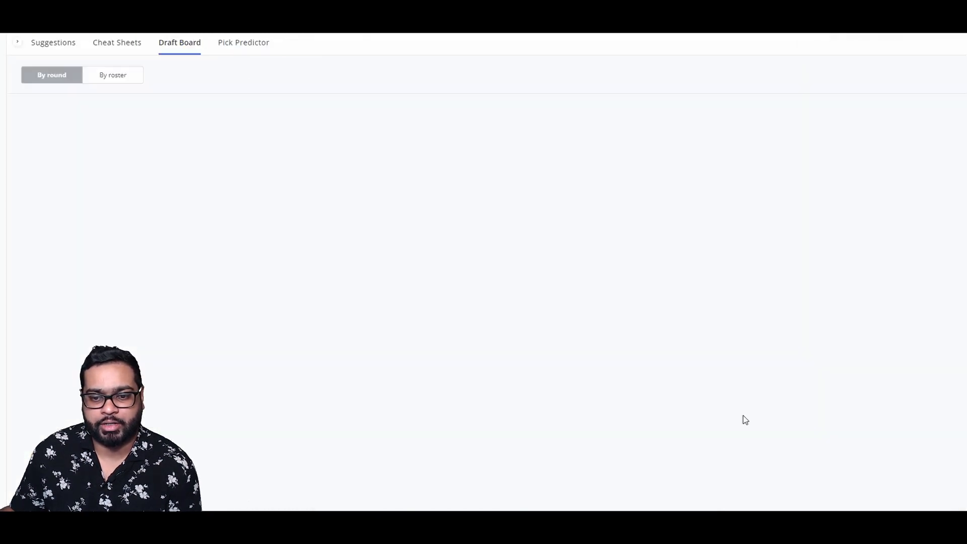